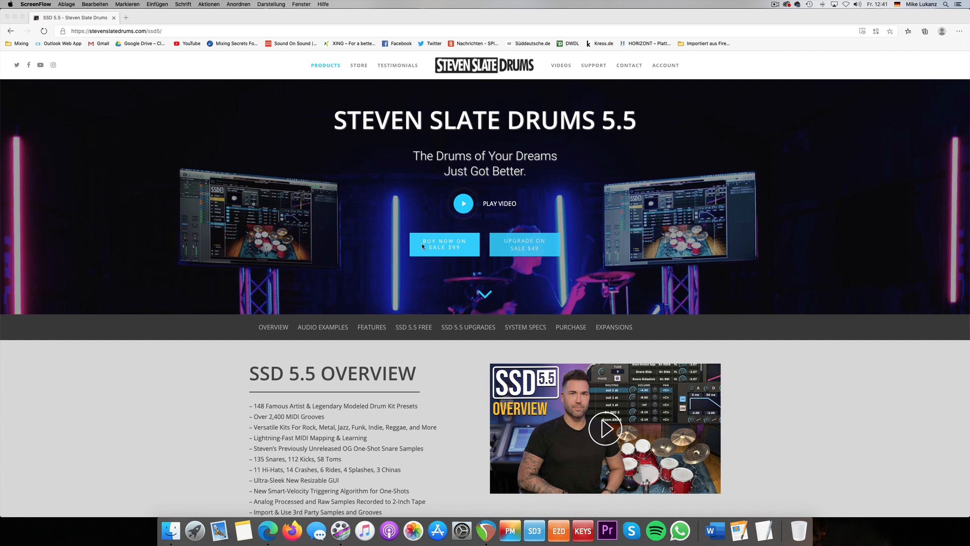
pyautogui.moveTo(379, 250)
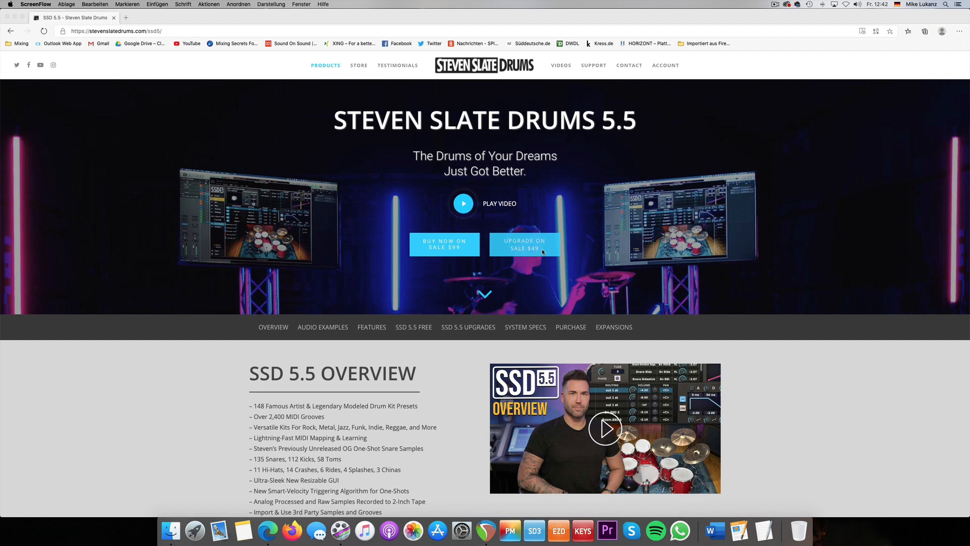
pyautogui.moveTo(505, 259)
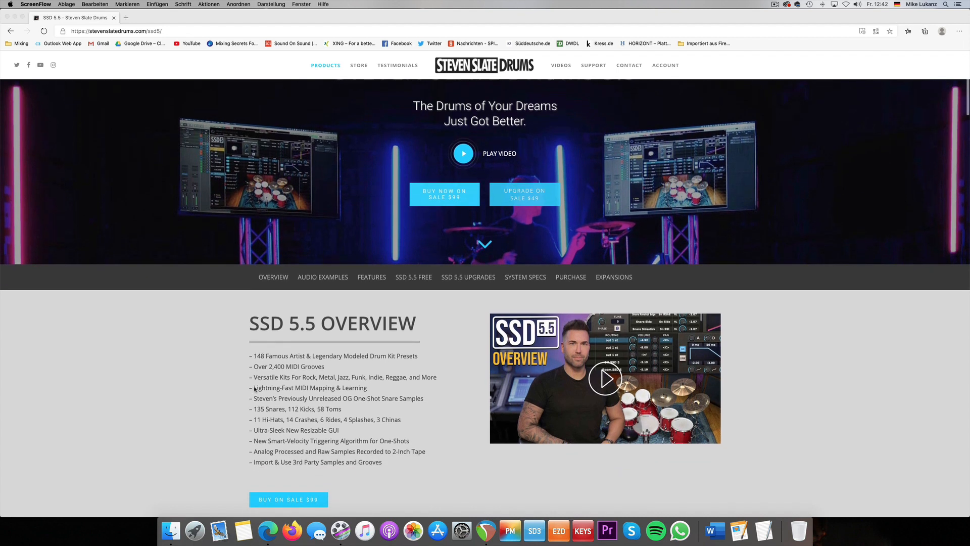
# Step: Scroll the SSD 5.5 page down past Audio Examples and Features to Steven's OG One-Shot Snare Samples
pyautogui.scroll(-3)
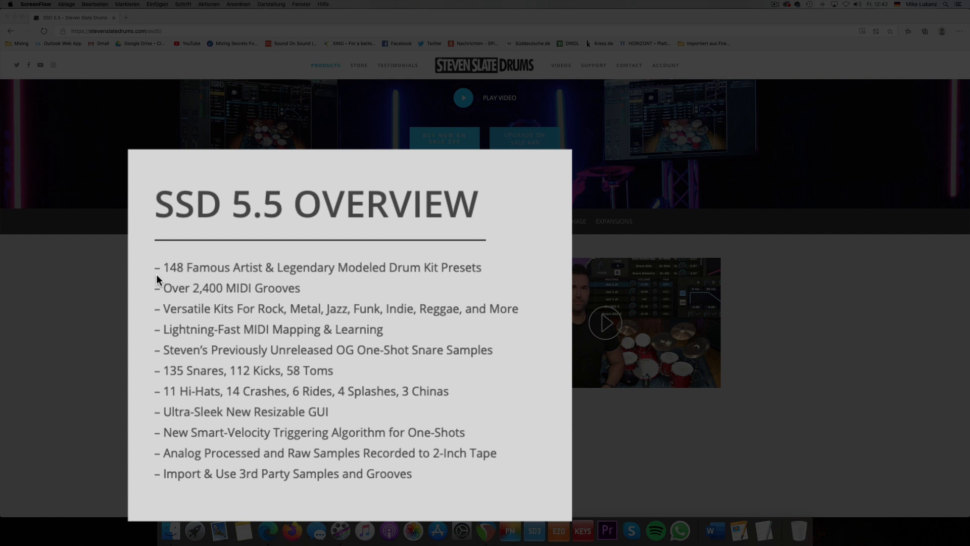
pyautogui.moveTo(166, 288)
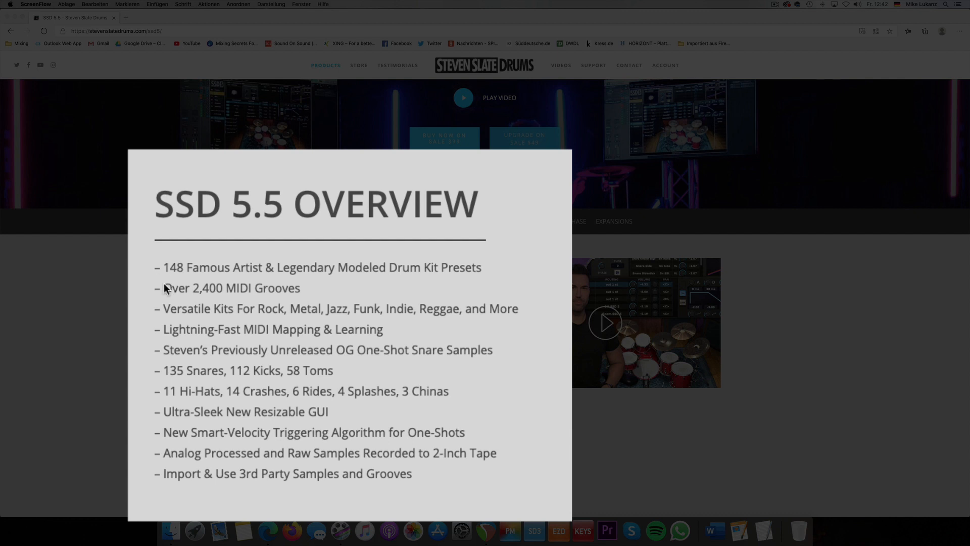
pyautogui.moveTo(155, 283)
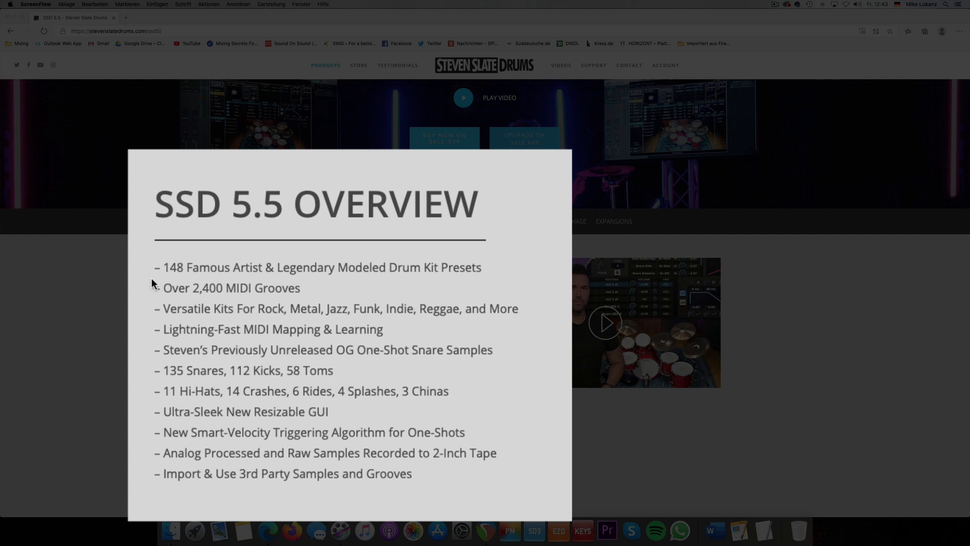
pyautogui.moveTo(173, 346)
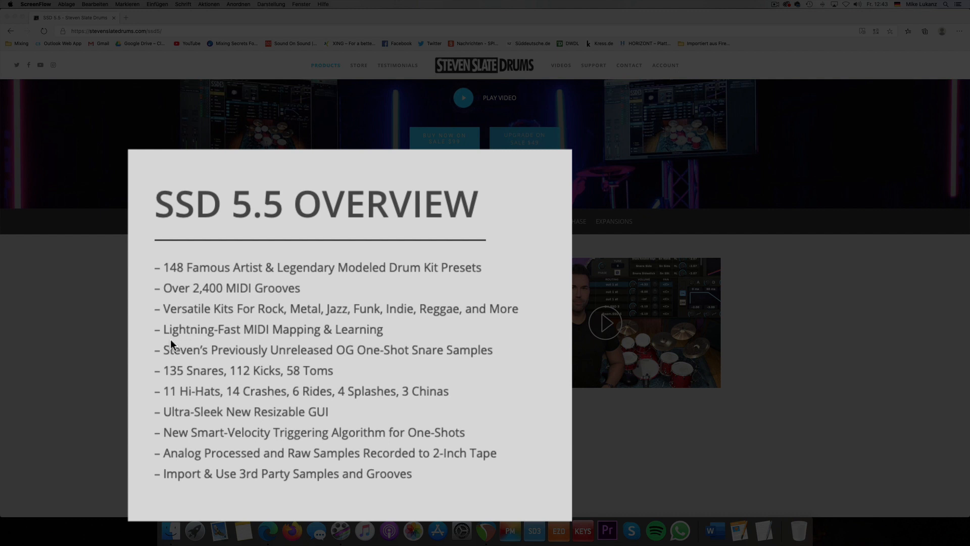
pyautogui.moveTo(175, 353)
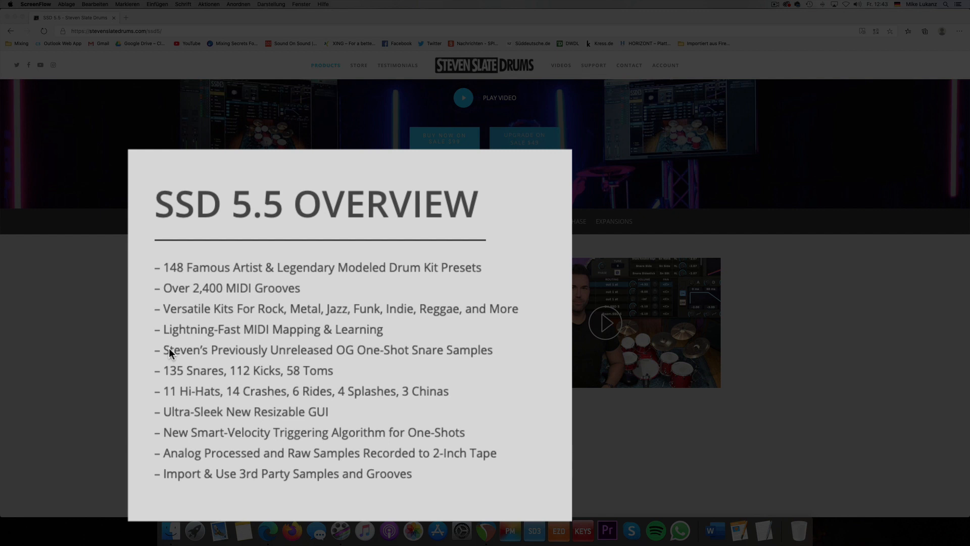
pyautogui.moveTo(274, 355)
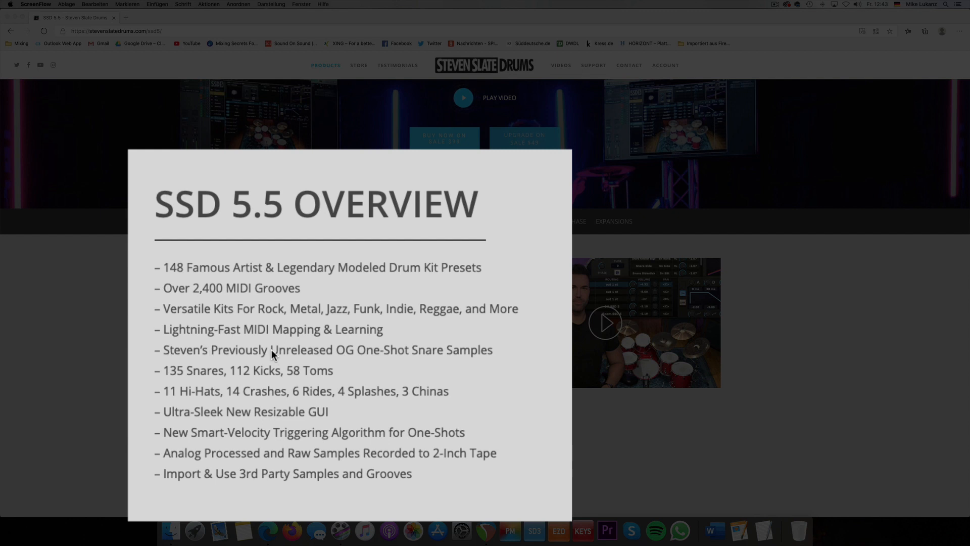
pyautogui.moveTo(321, 358)
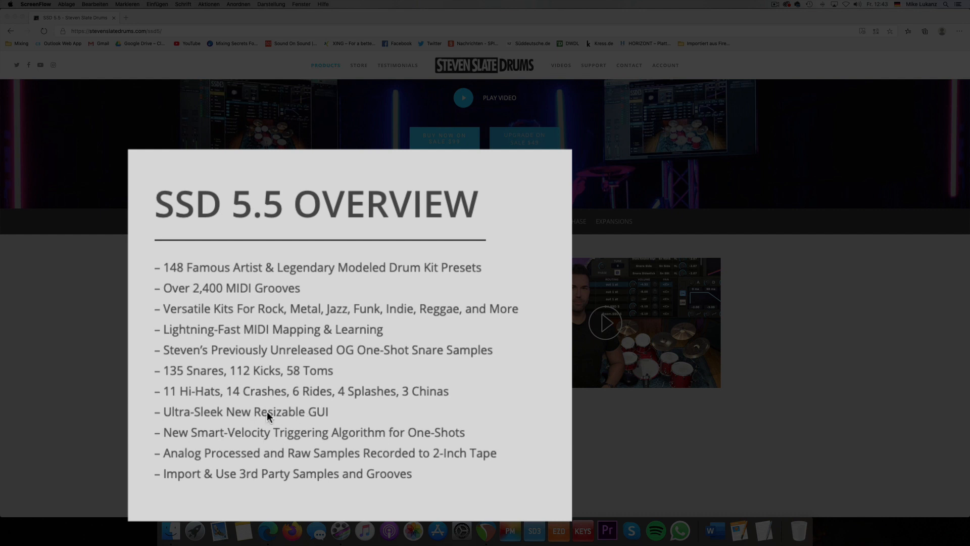
pyautogui.moveTo(179, 431)
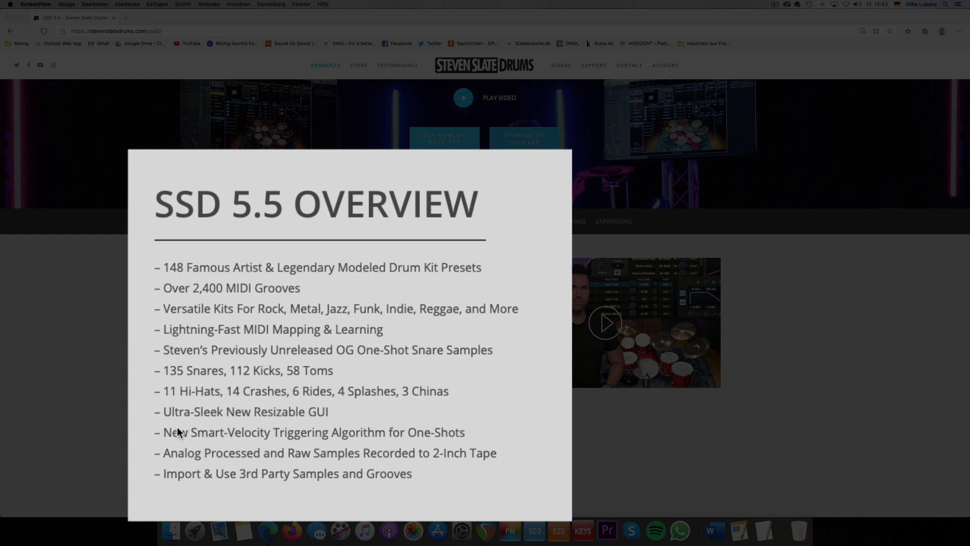
pyautogui.moveTo(316, 444)
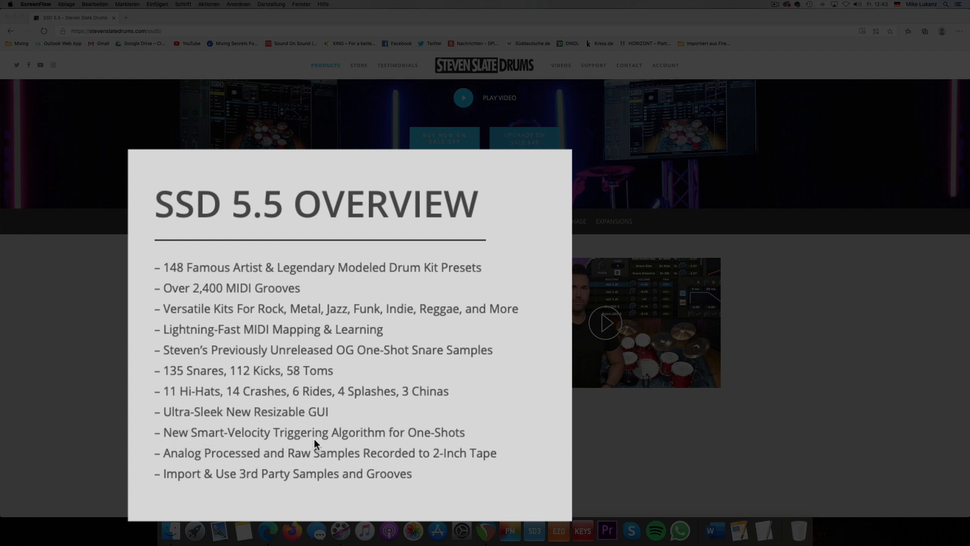
pyautogui.moveTo(373, 441)
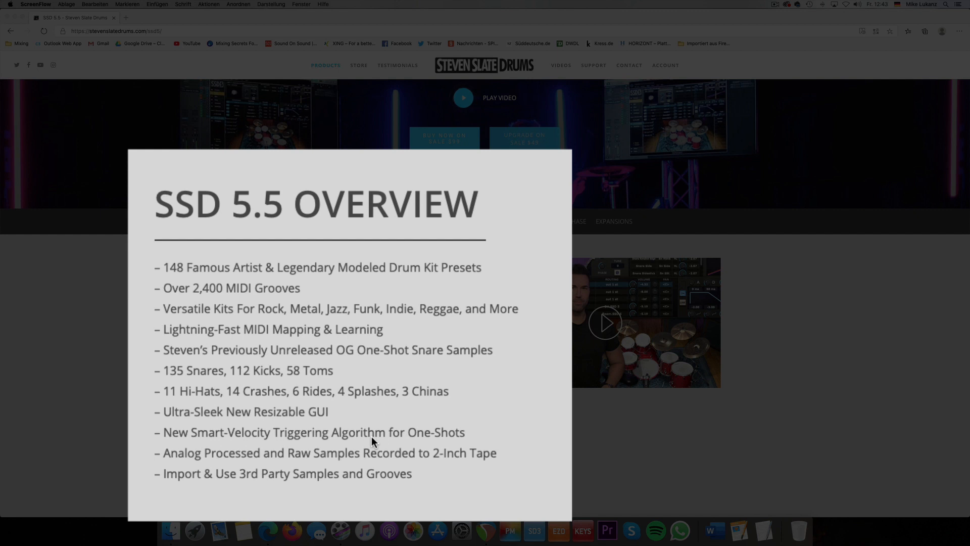
pyautogui.moveTo(231, 410)
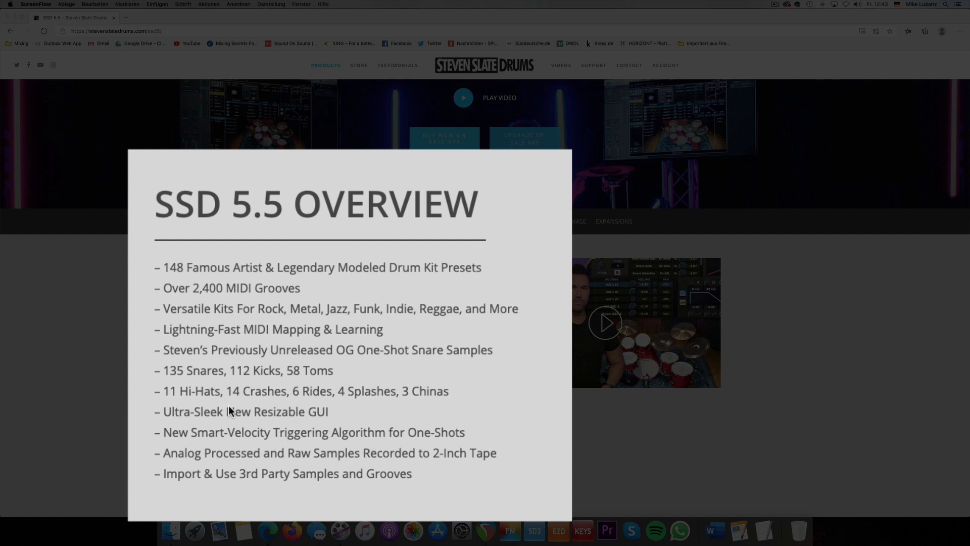
pyautogui.scroll(-3)
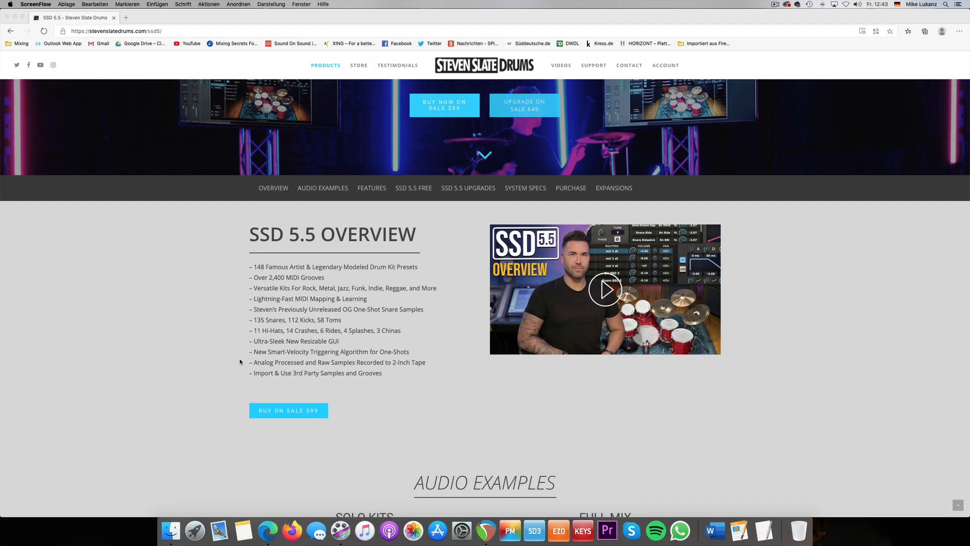
pyautogui.moveTo(297, 286)
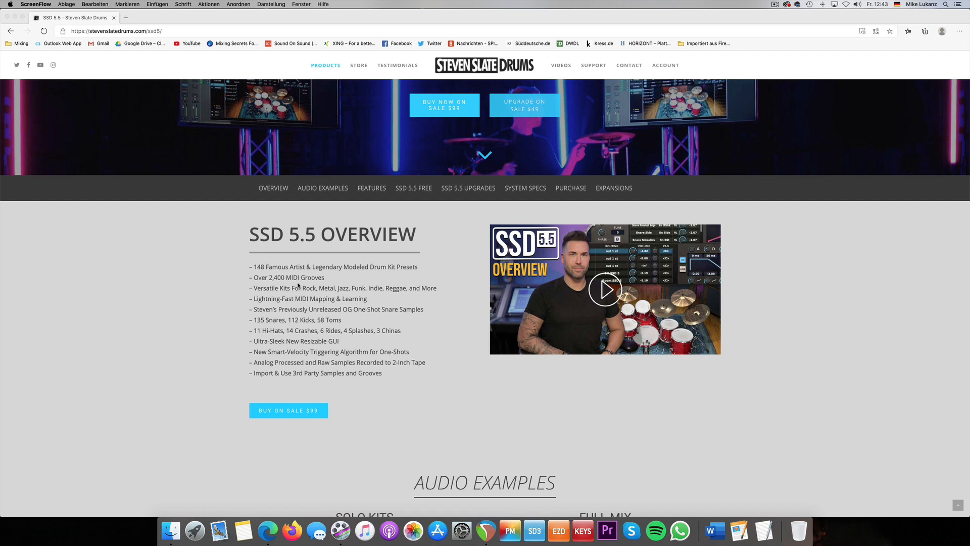
pyautogui.moveTo(225, 281)
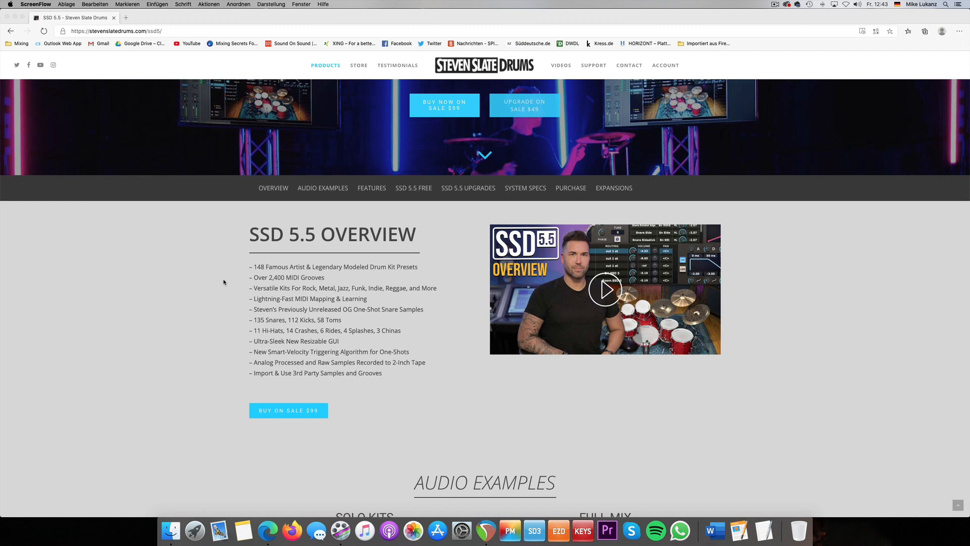
pyautogui.scroll(-3)
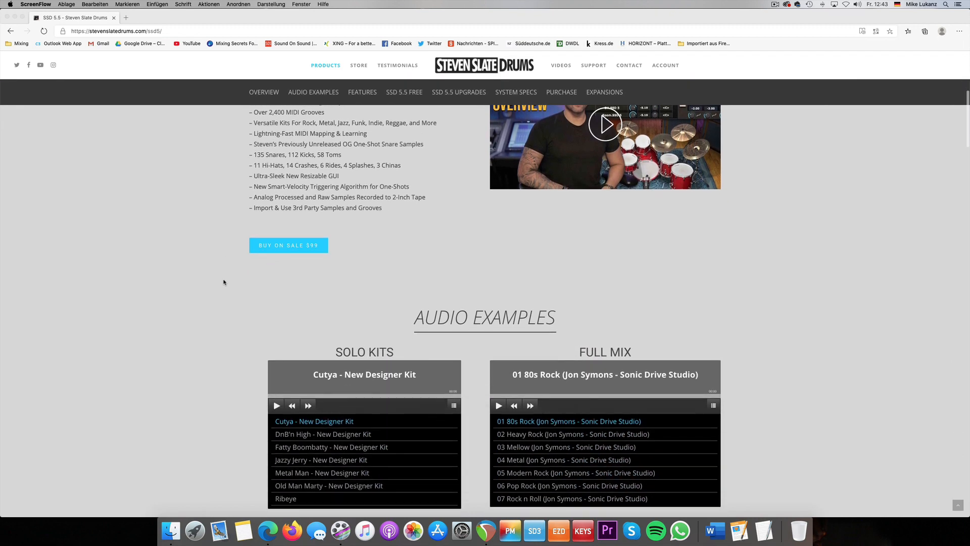
pyautogui.scroll(-3)
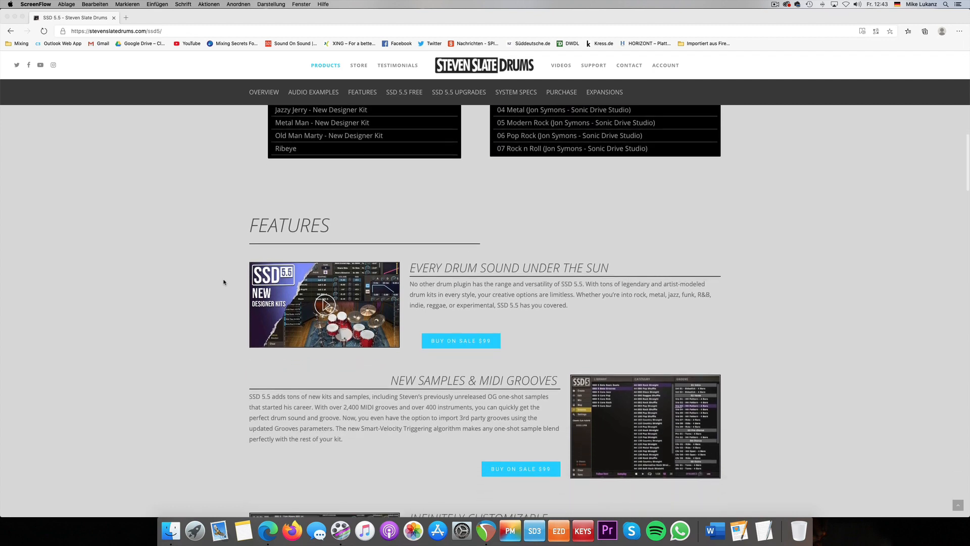
pyautogui.scroll(-3)
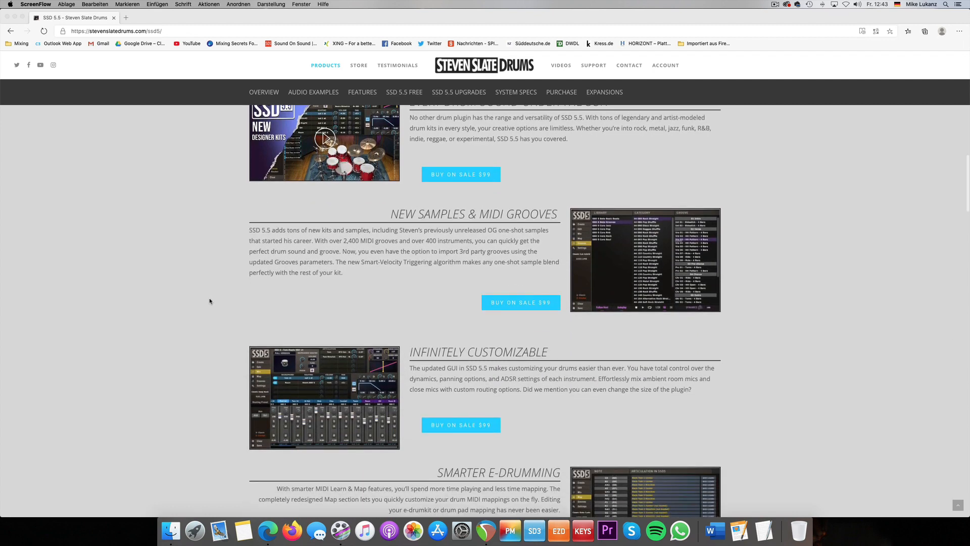
pyautogui.scroll(-3)
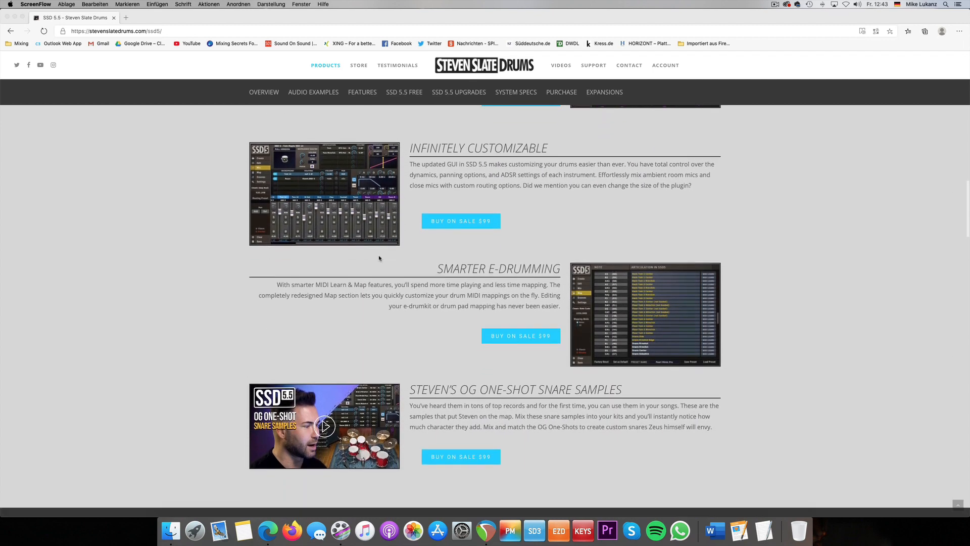
pyautogui.scroll(-3)
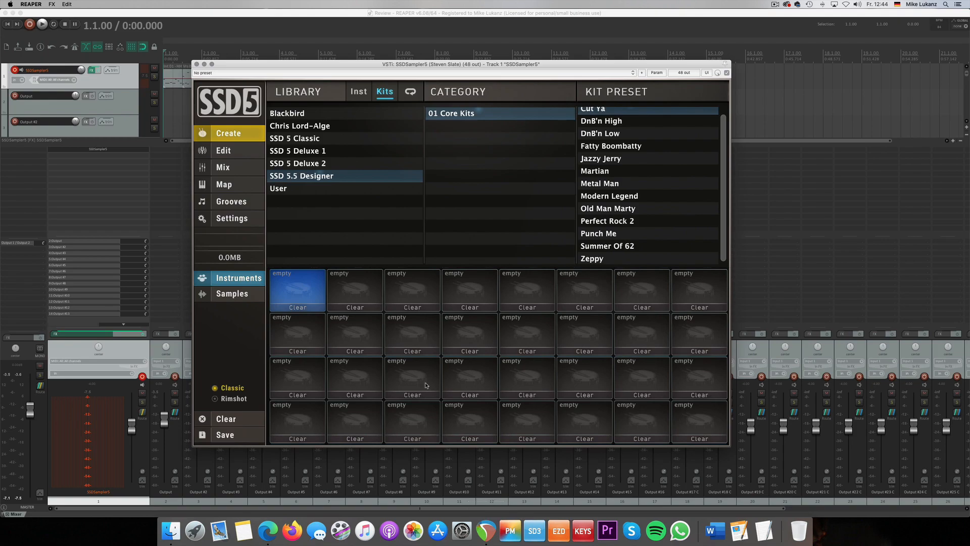
pyautogui.moveTo(395, 227)
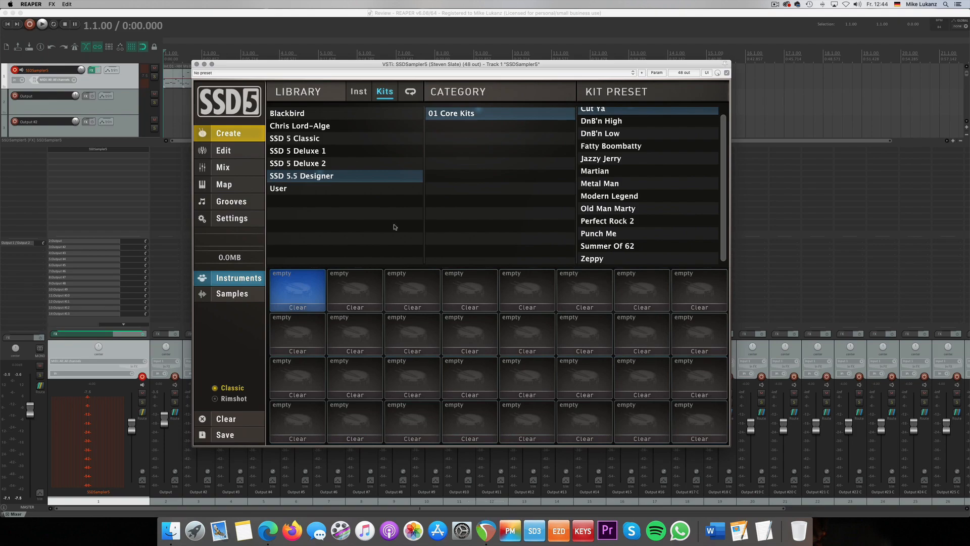
pyautogui.moveTo(509, 327)
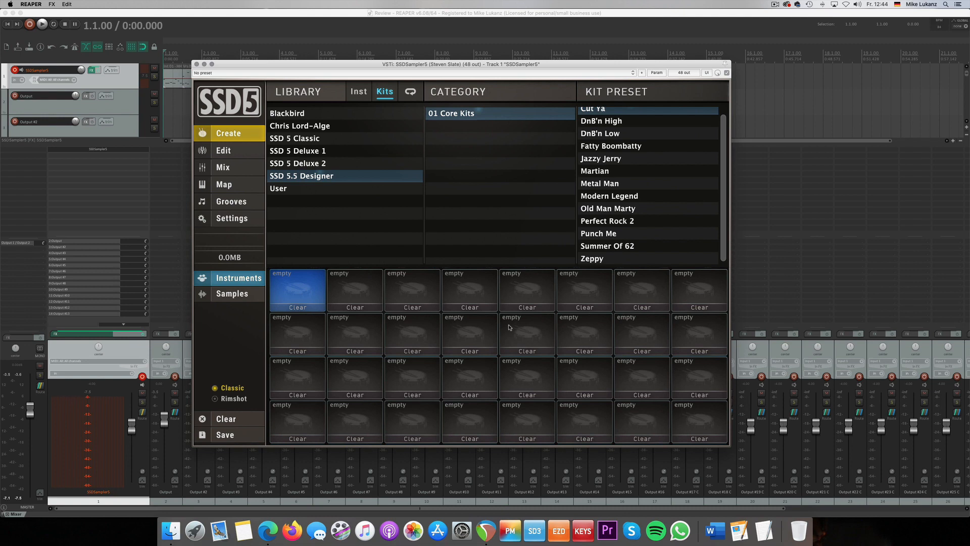
pyautogui.moveTo(237, 223)
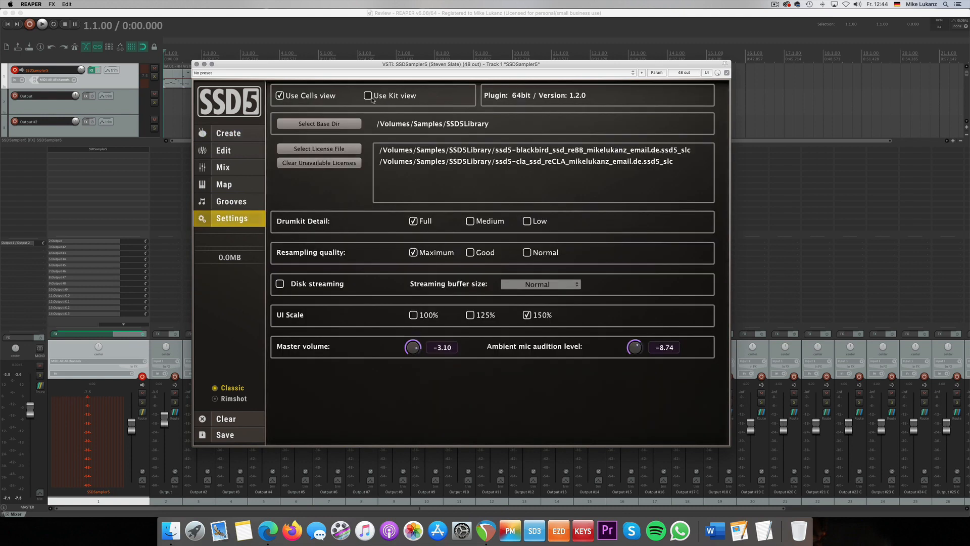
pyautogui.click(227, 133)
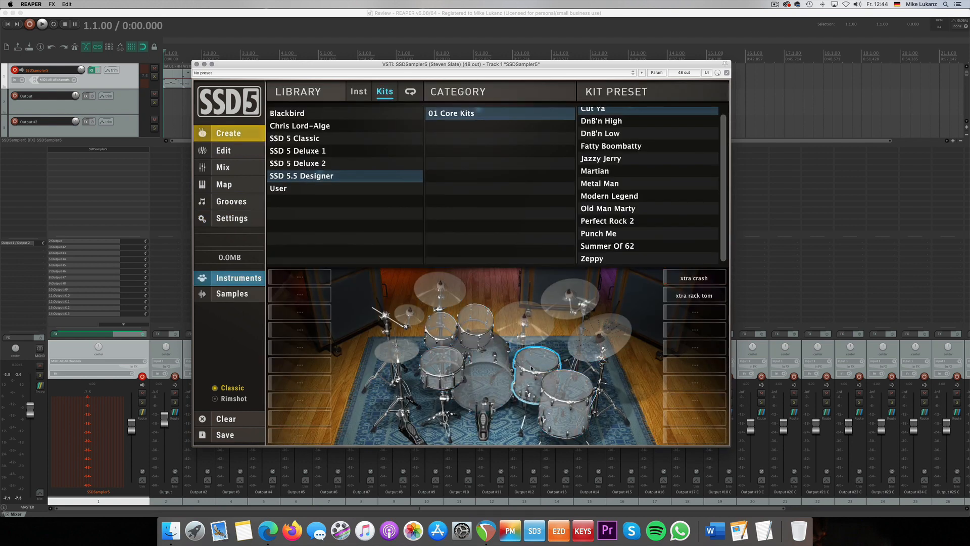
pyautogui.moveTo(528, 366)
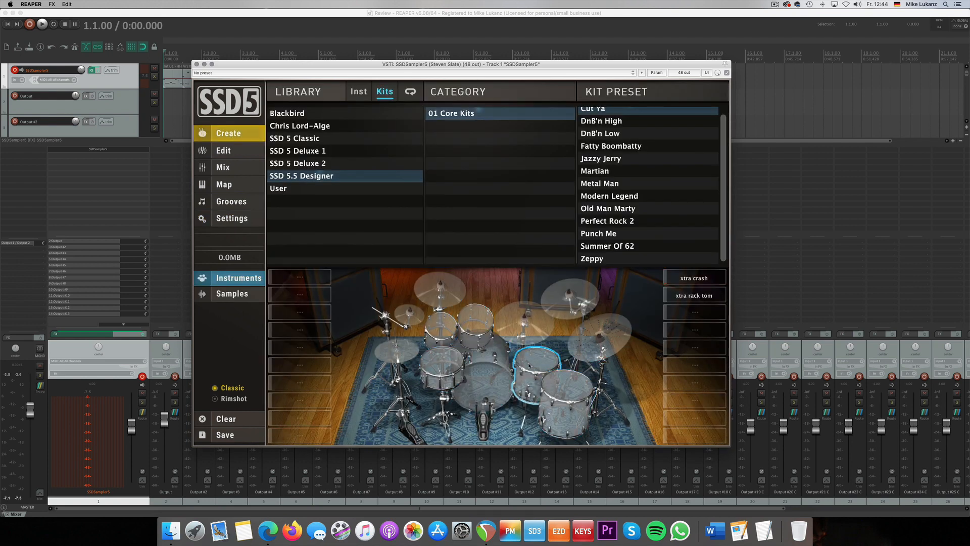
pyautogui.click(231, 218)
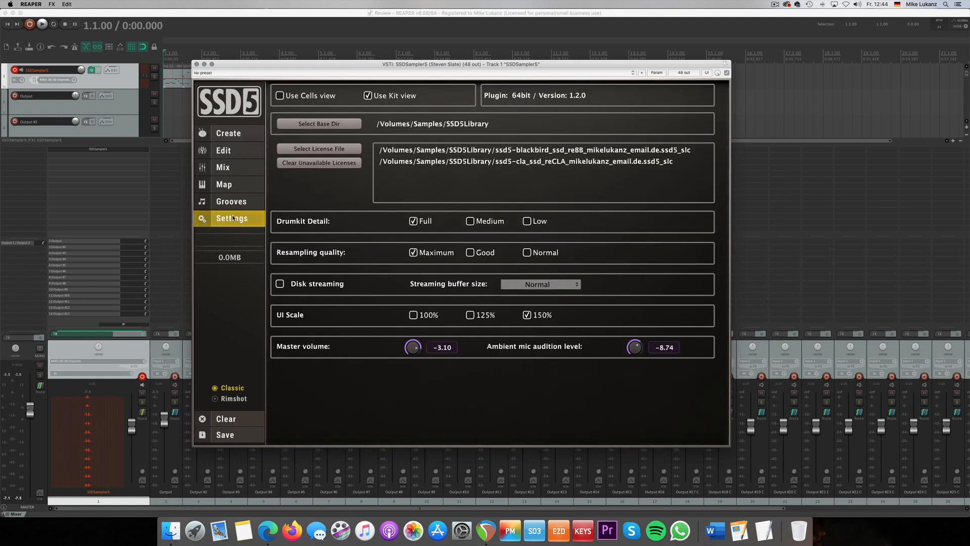
pyautogui.click(228, 132)
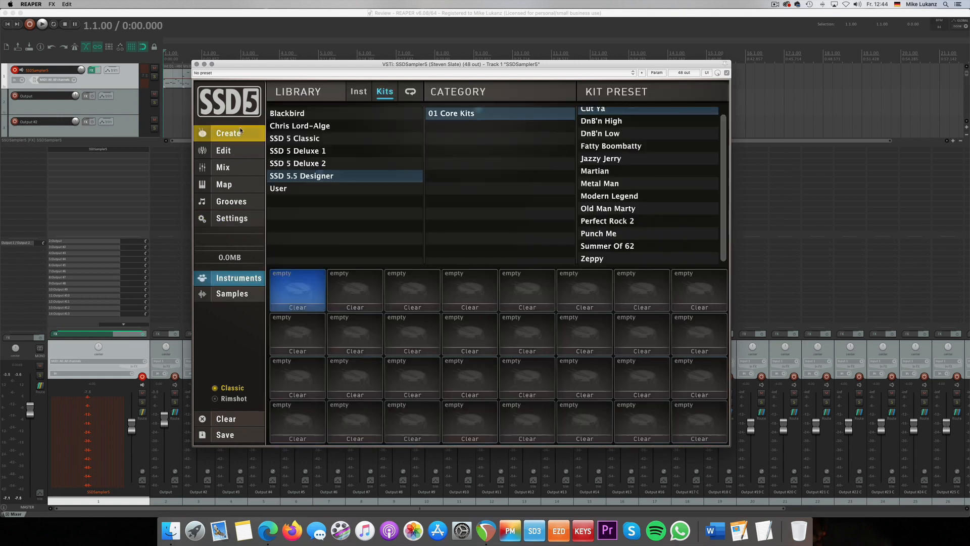
pyautogui.moveTo(312, 293)
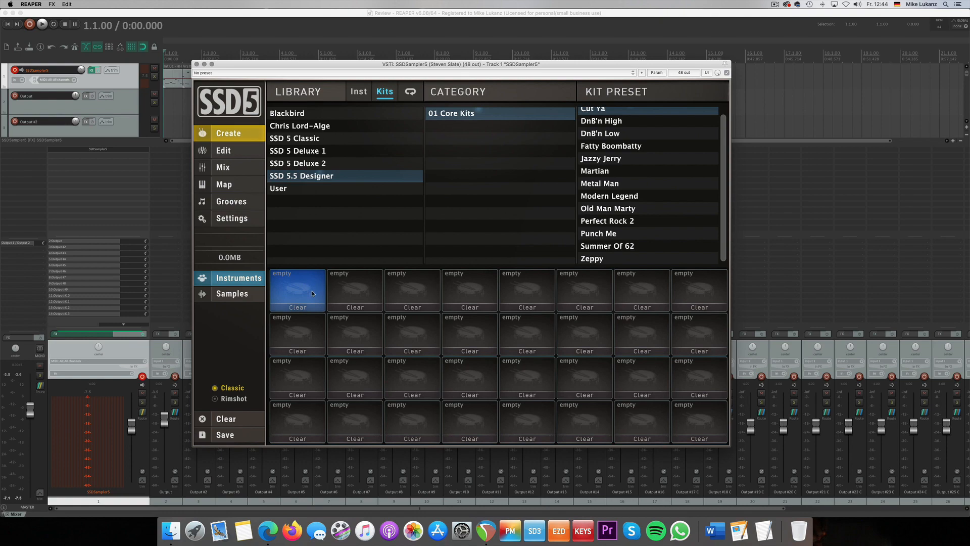
pyautogui.moveTo(303, 138)
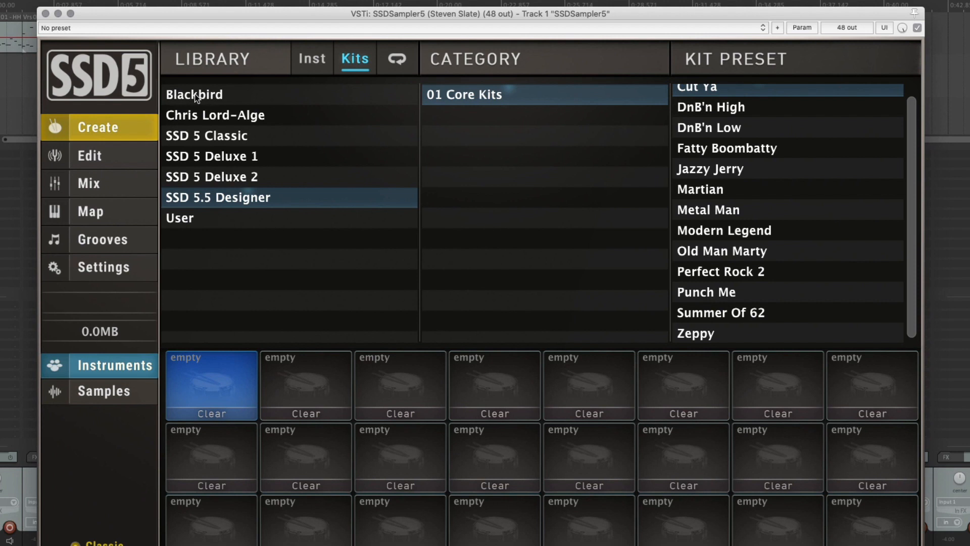
pyautogui.moveTo(239, 108)
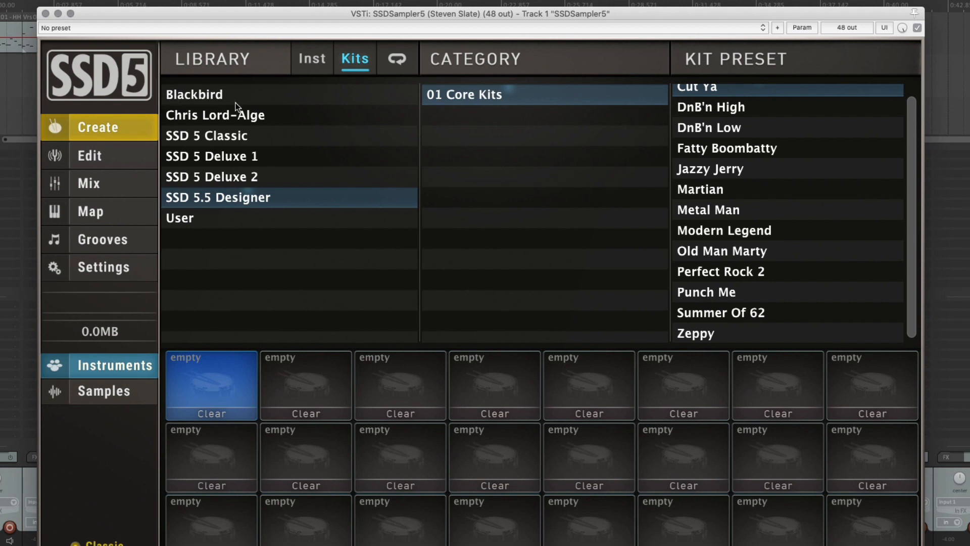
pyautogui.moveTo(283, 125)
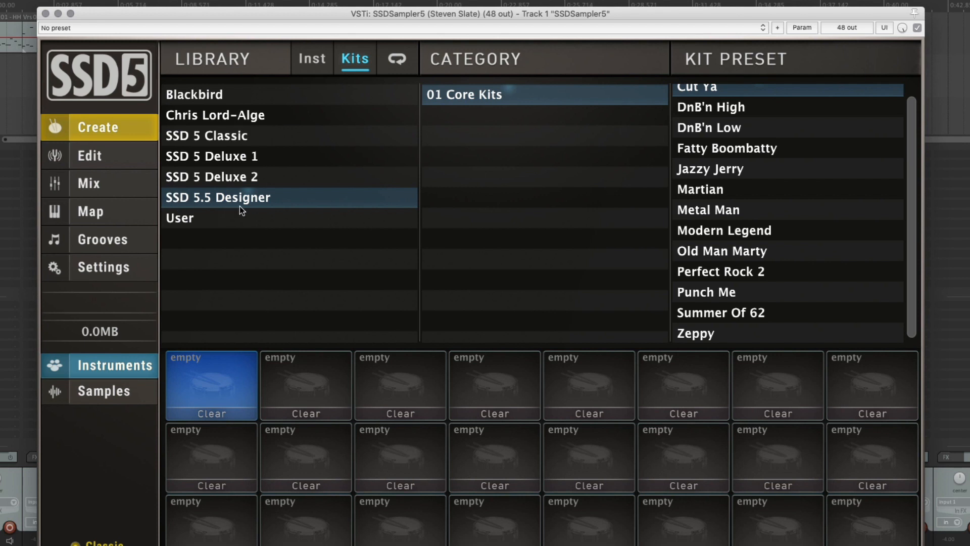
pyautogui.moveTo(236, 199)
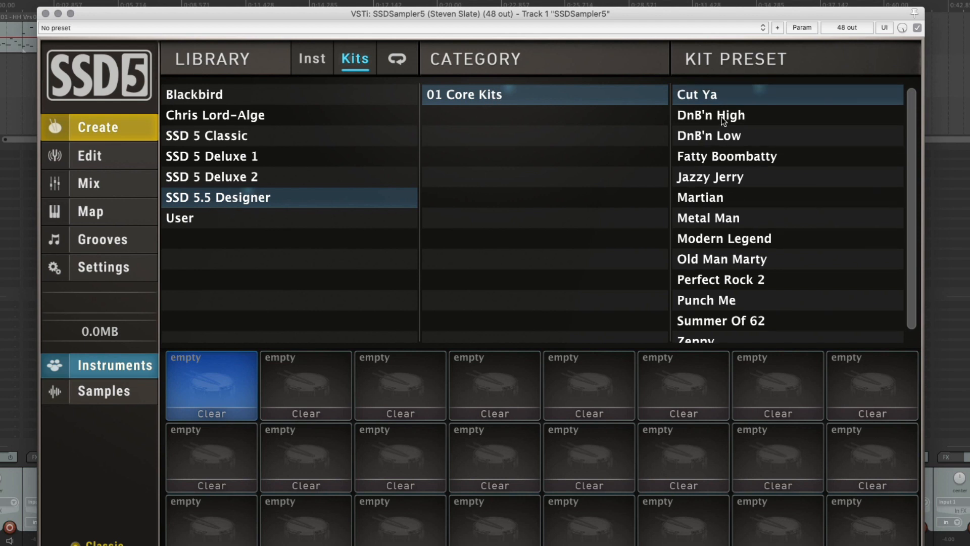
pyautogui.moveTo(709, 110)
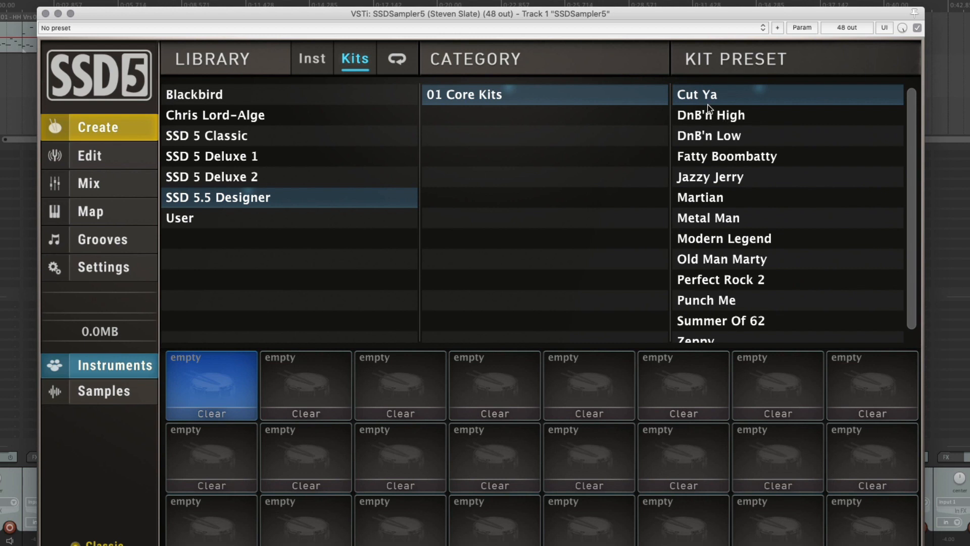
pyautogui.moveTo(745, 163)
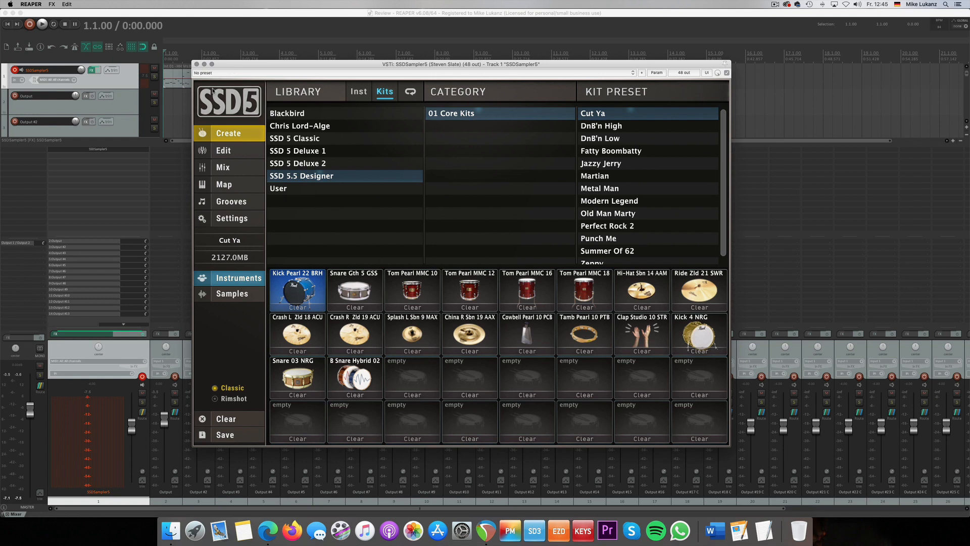
# Step: Browse the Grooves page briefly, then return to the Create page to keep building the kit
pyautogui.click(231, 201)
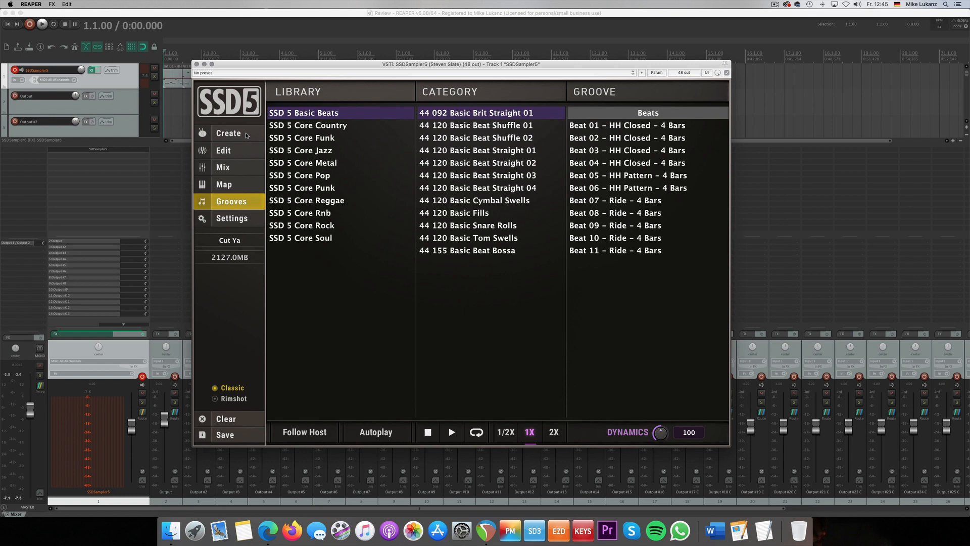
pyautogui.click(229, 134)
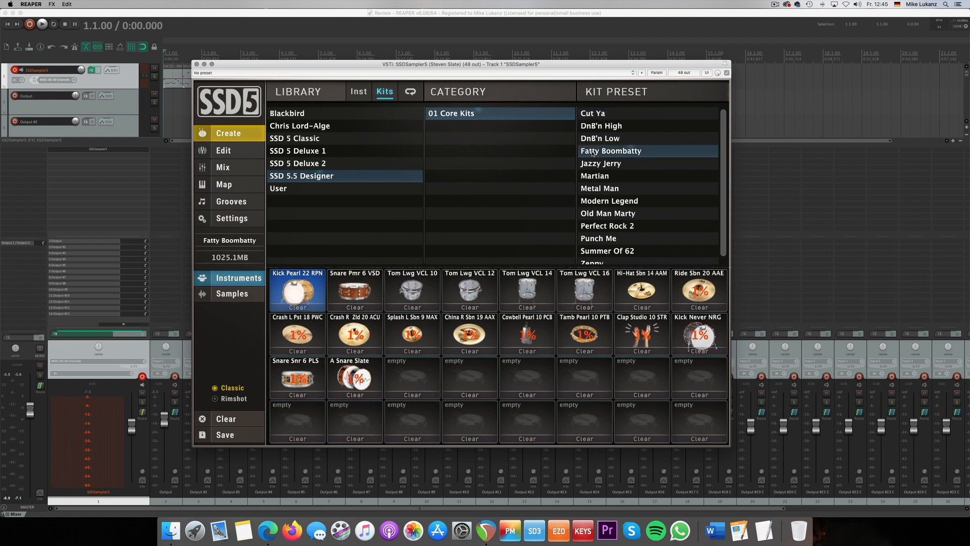
# Step: Load the Perfect Rock 2 kit preset in place of Fatty Boombatty
pyautogui.click(42, 24)
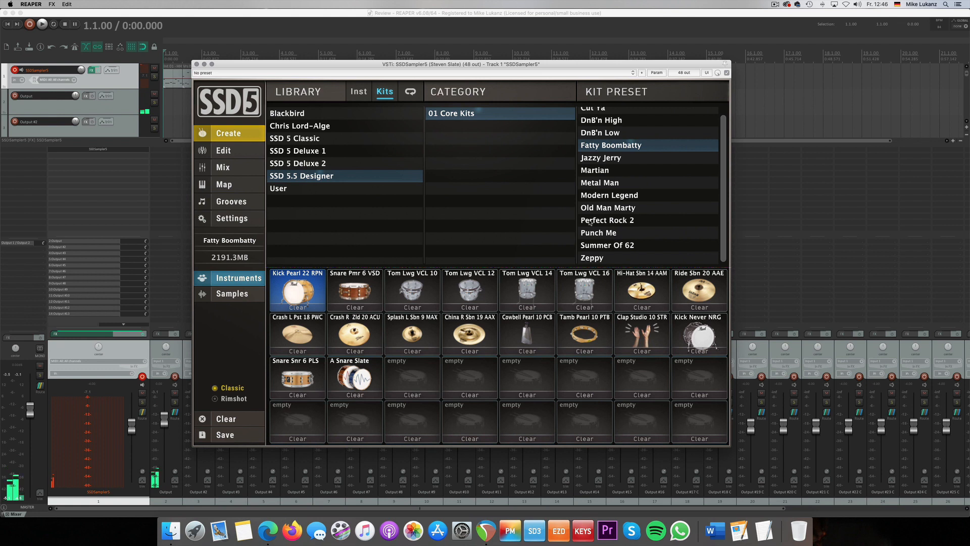
pyautogui.click(608, 219)
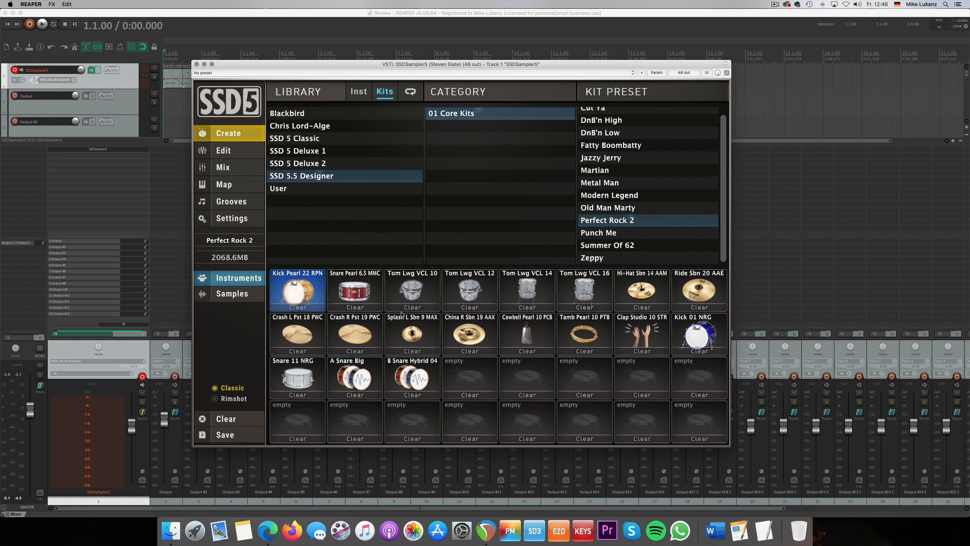
# Step: Audition Perfect Rock 2, then load the Zeppy kit preset and play it back
pyautogui.click(42, 24)
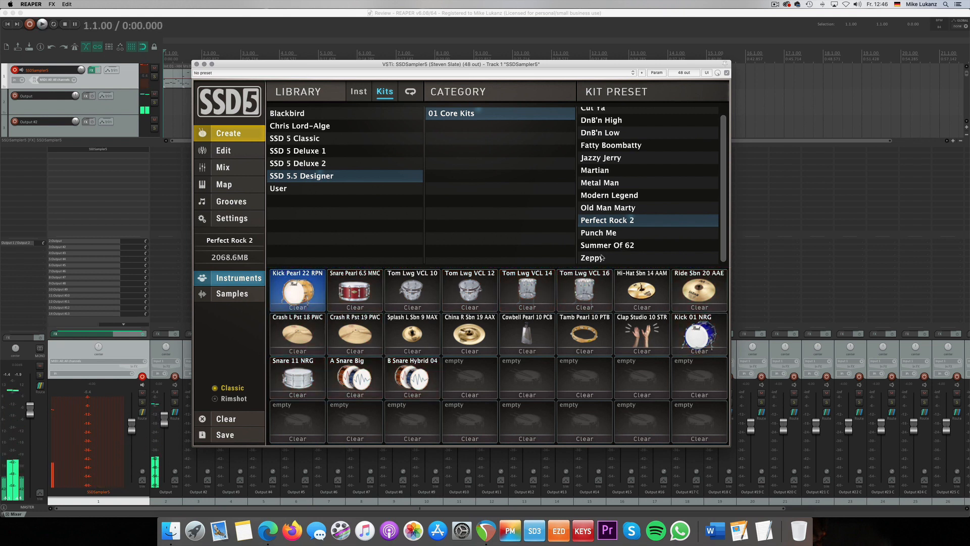
pyautogui.moveTo(593, 262)
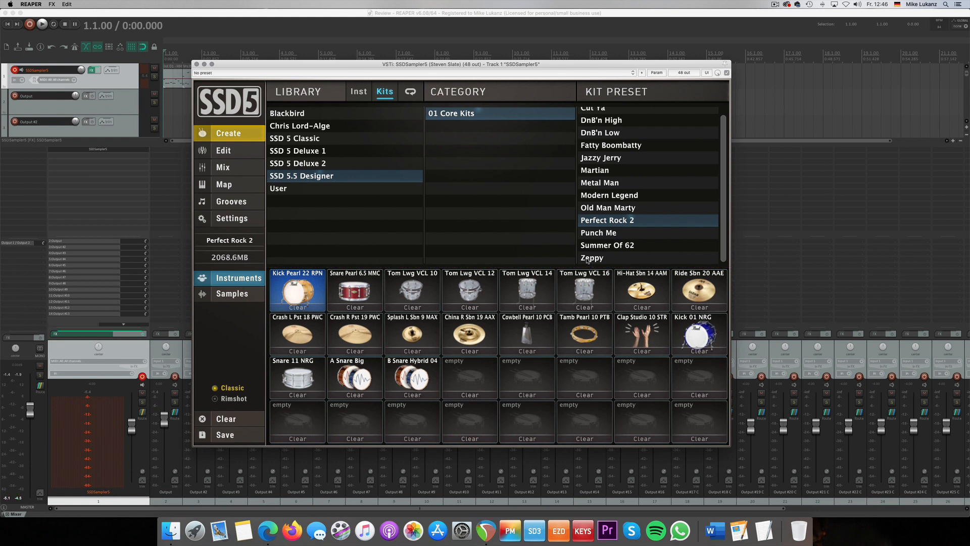
pyautogui.click(591, 257)
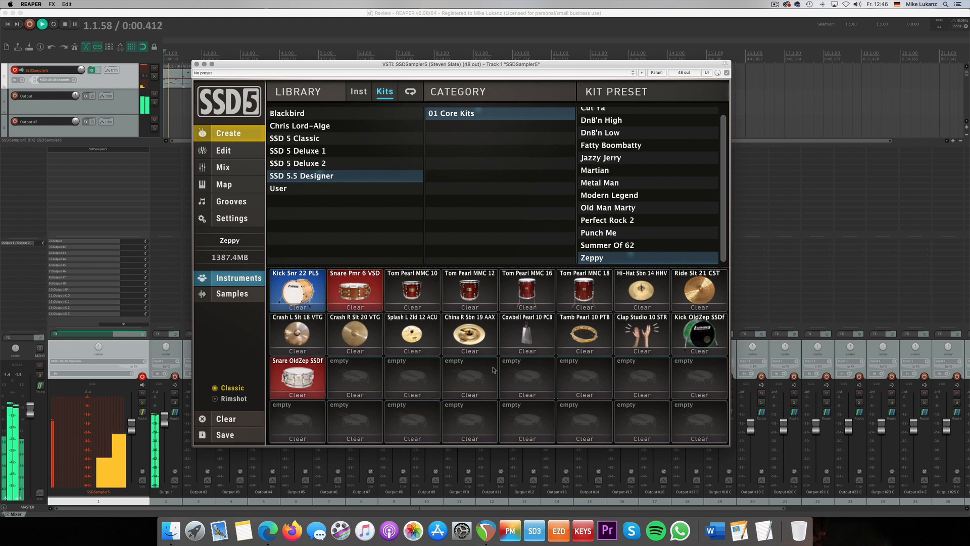
pyautogui.click(640, 290)
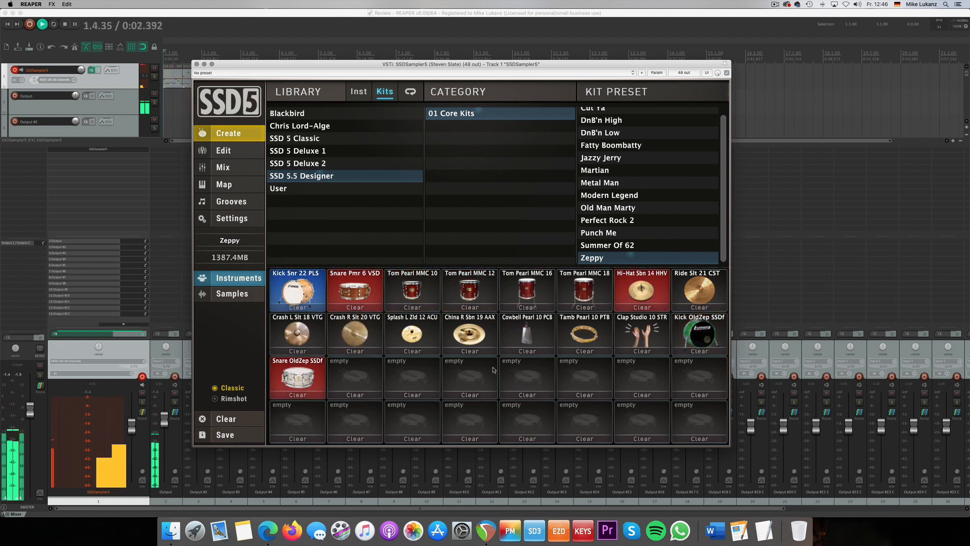
pyautogui.click(698, 334)
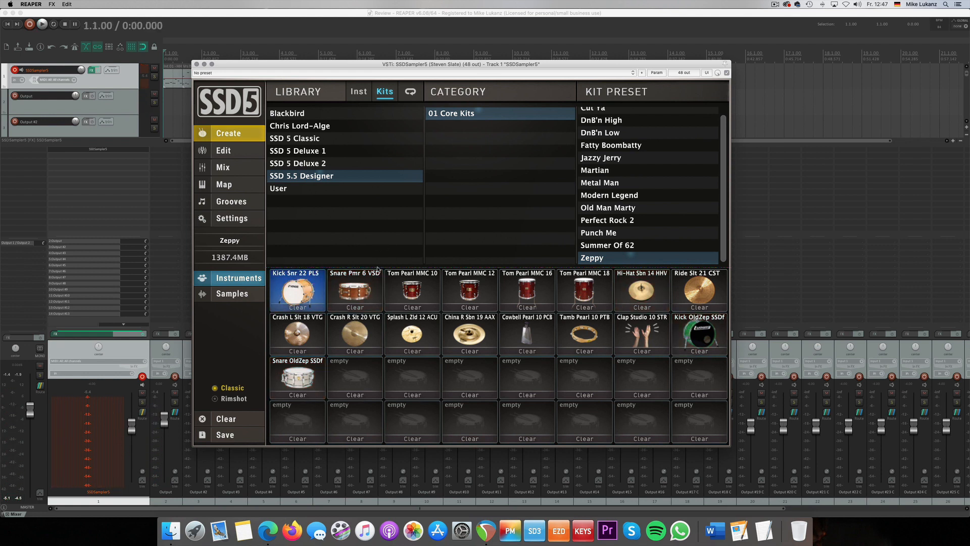
pyautogui.moveTo(340, 251)
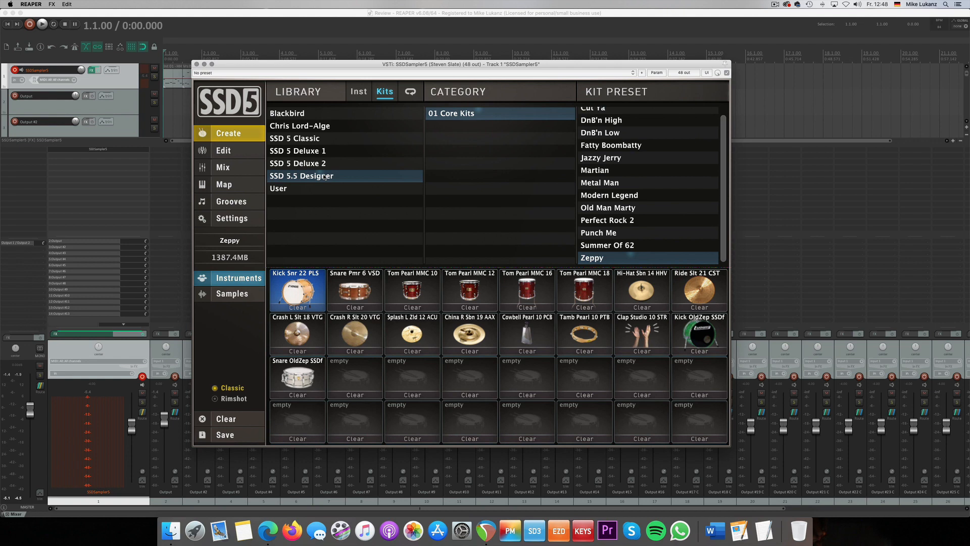
# Step: Switch from kit presets to the Inst browser of individual instrument libraries
pyautogui.click(357, 91)
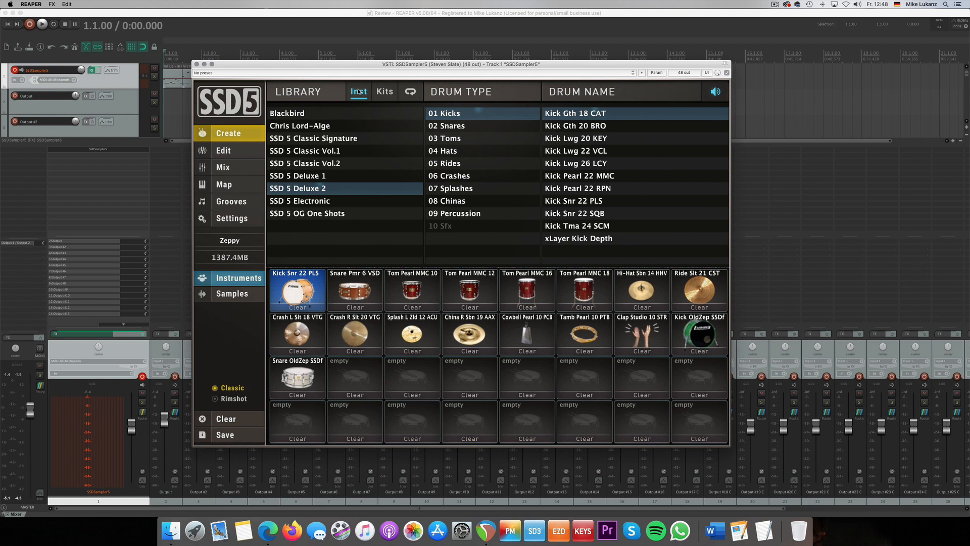
# Step: Select the SSD 5 OG One Shots library and list its 02 Snares
pyautogui.click(307, 213)
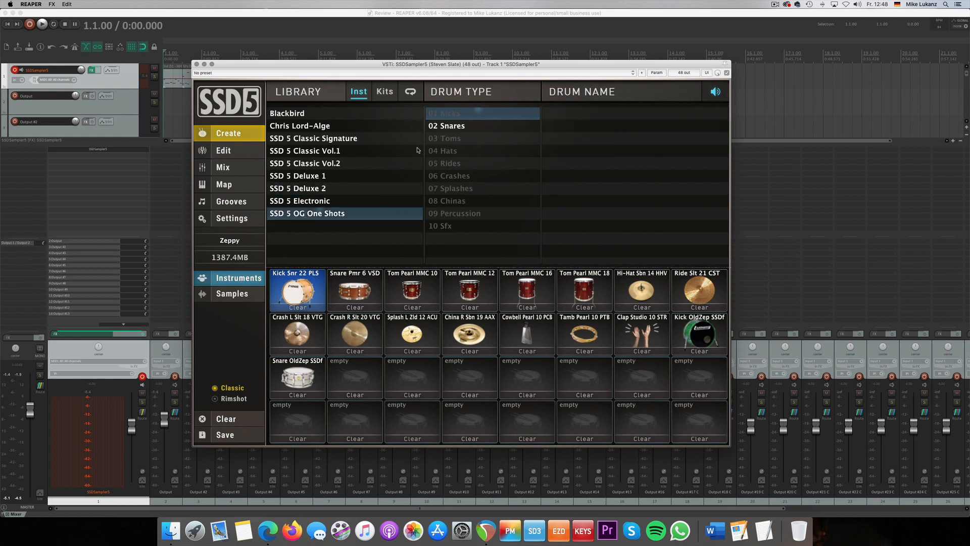
pyautogui.click(447, 125)
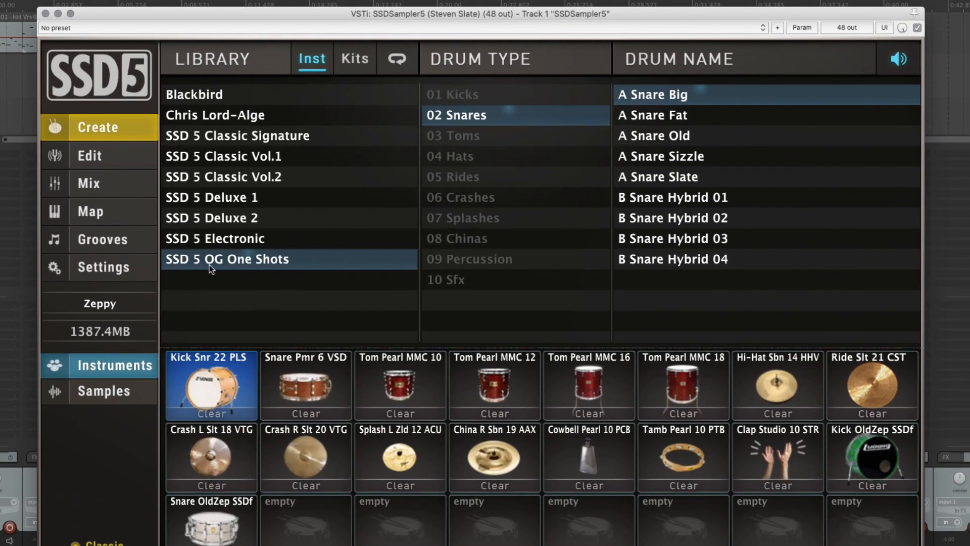
pyautogui.moveTo(546, 127)
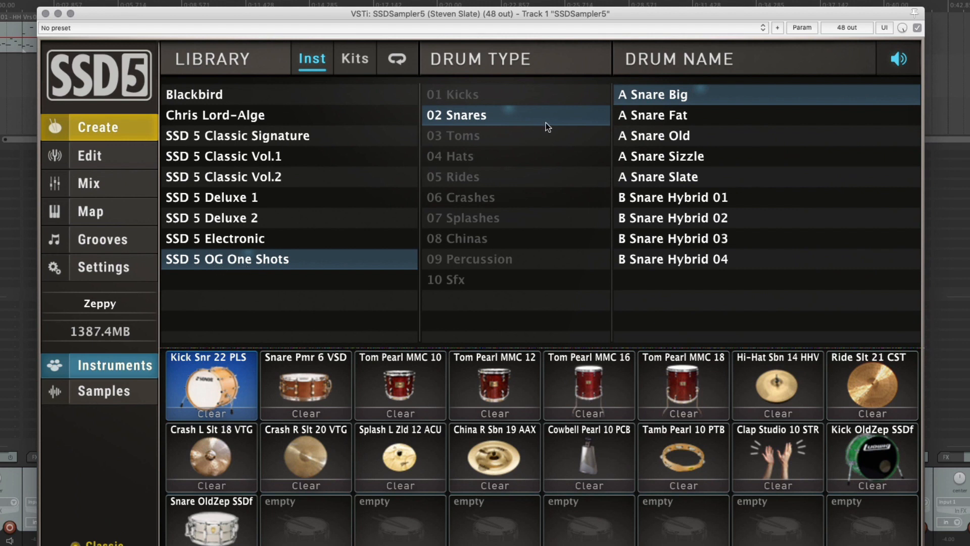
pyautogui.moveTo(696, 110)
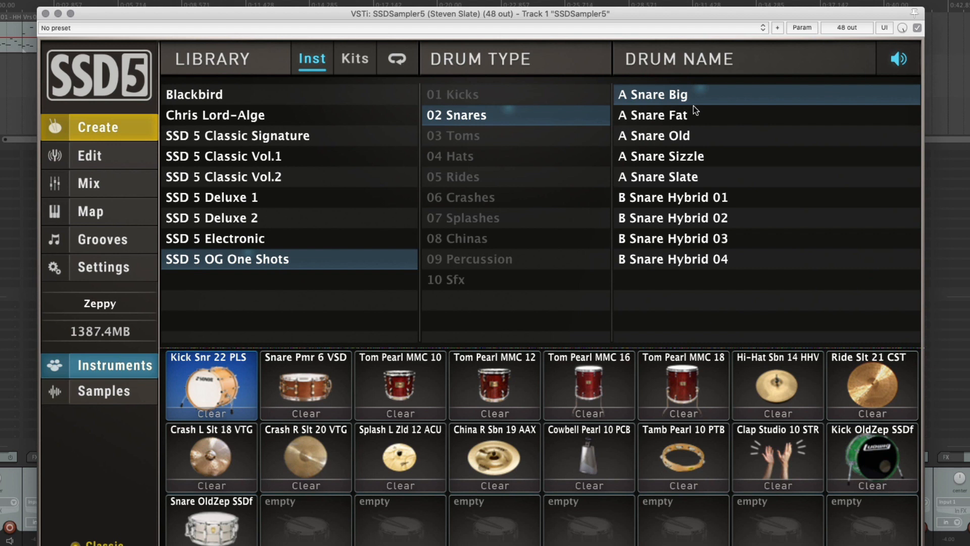
pyautogui.moveTo(694, 271)
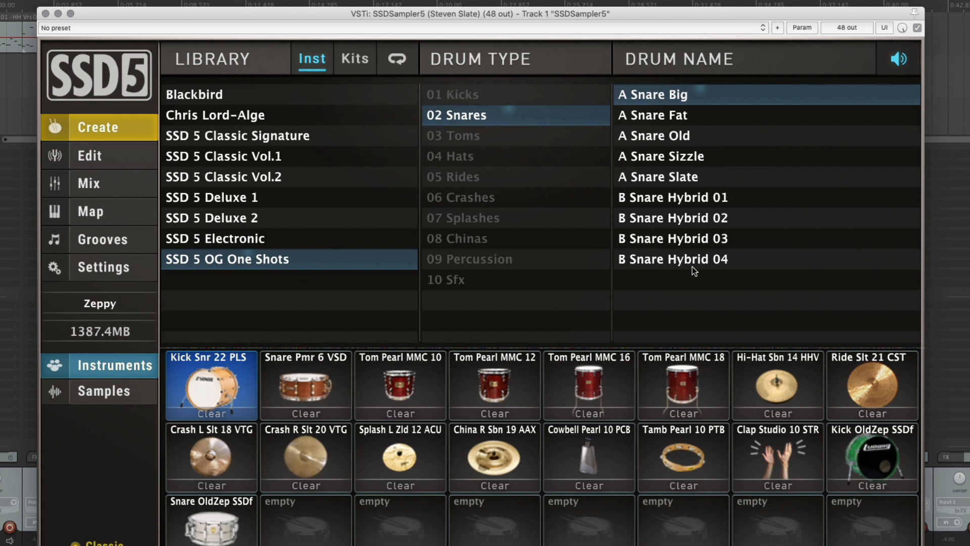
pyautogui.moveTo(680, 115)
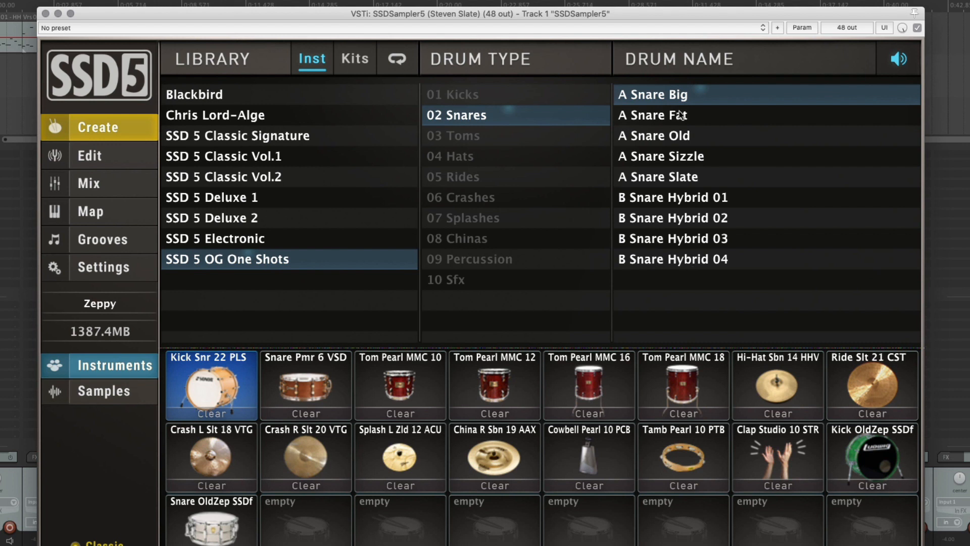
pyautogui.moveTo(679, 167)
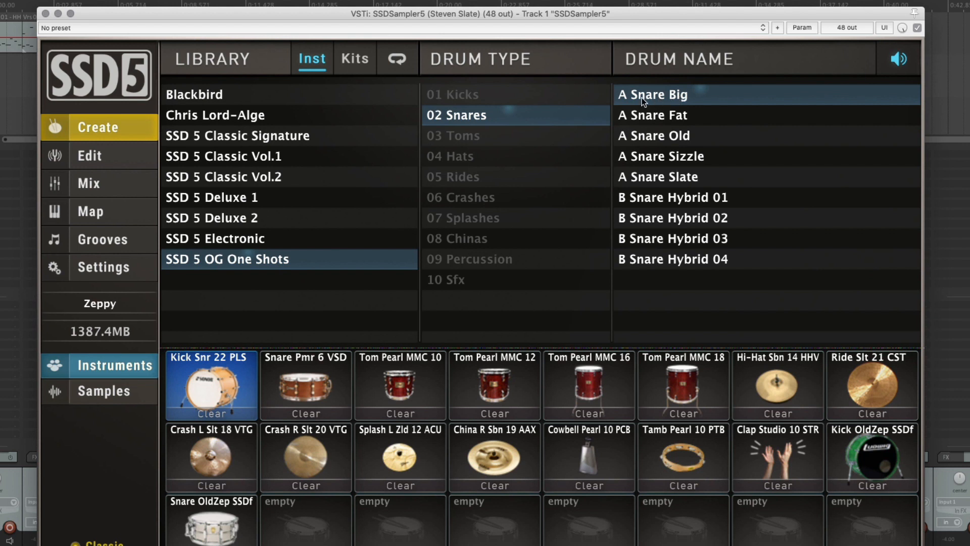
pyautogui.moveTo(633, 102)
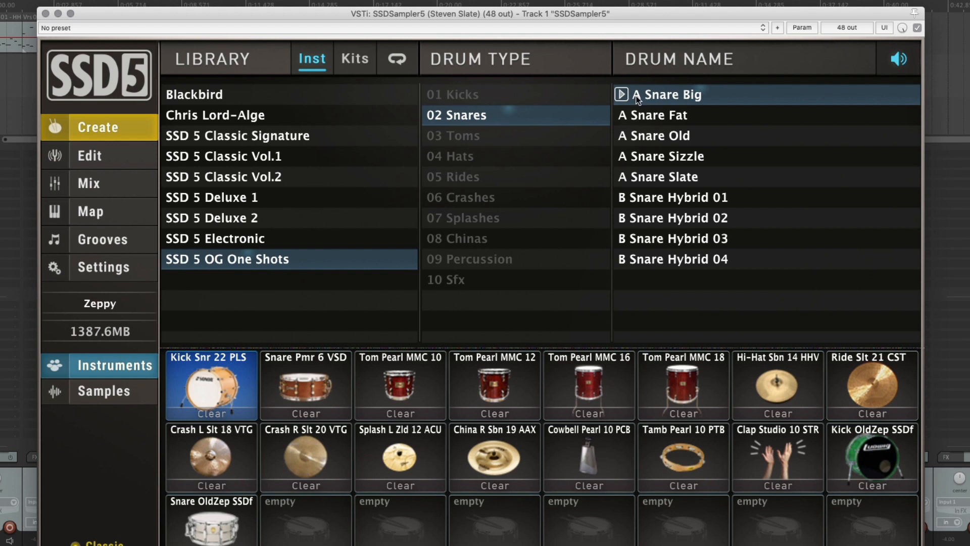
pyautogui.click(666, 115)
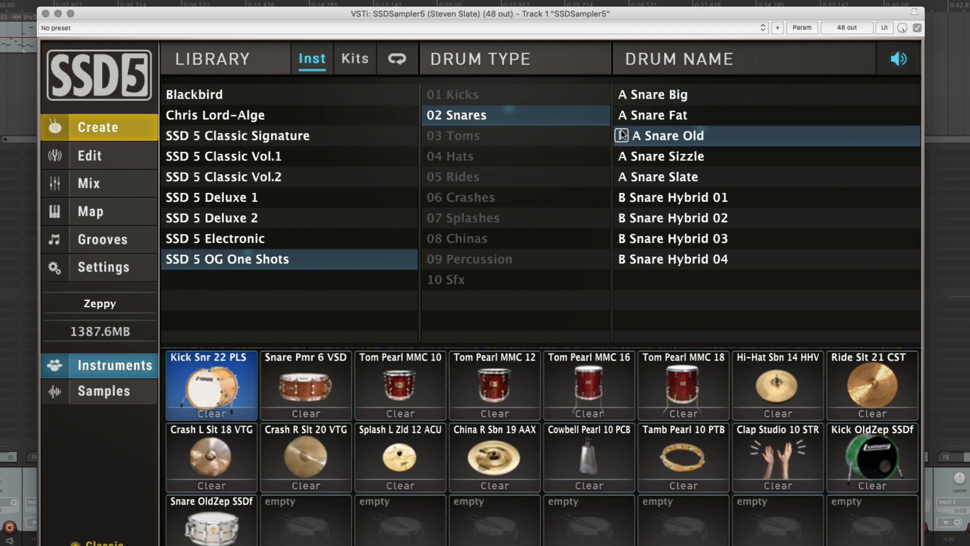
pyautogui.click(676, 156)
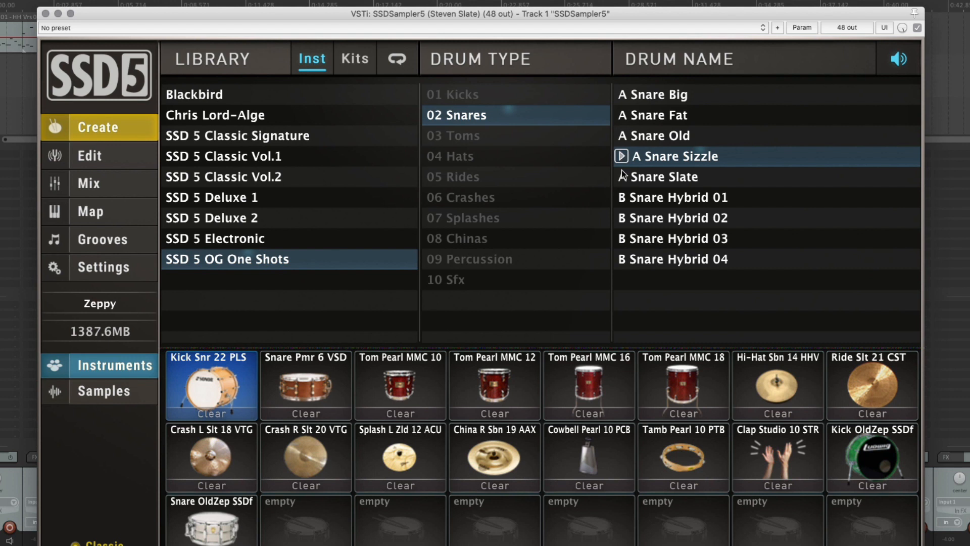
pyautogui.click(671, 176)
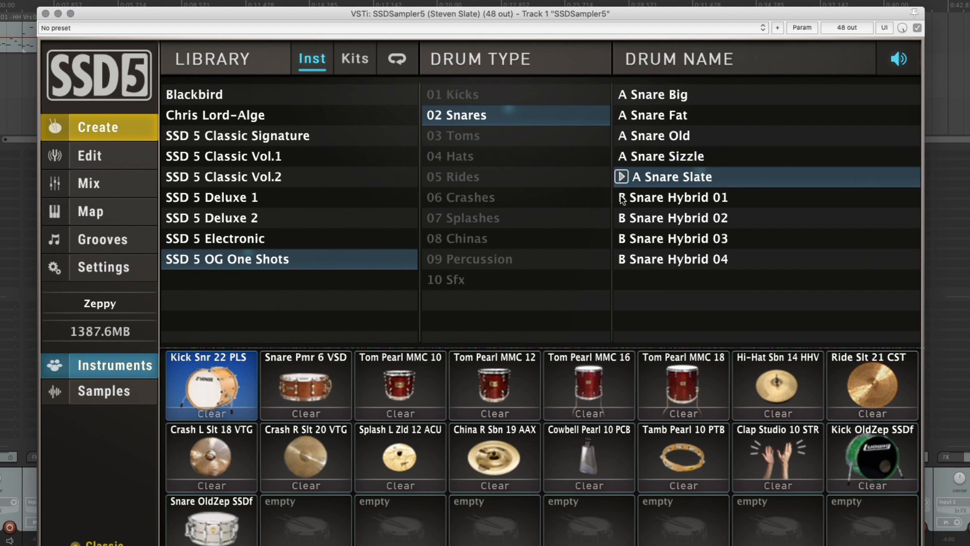
pyautogui.click(687, 218)
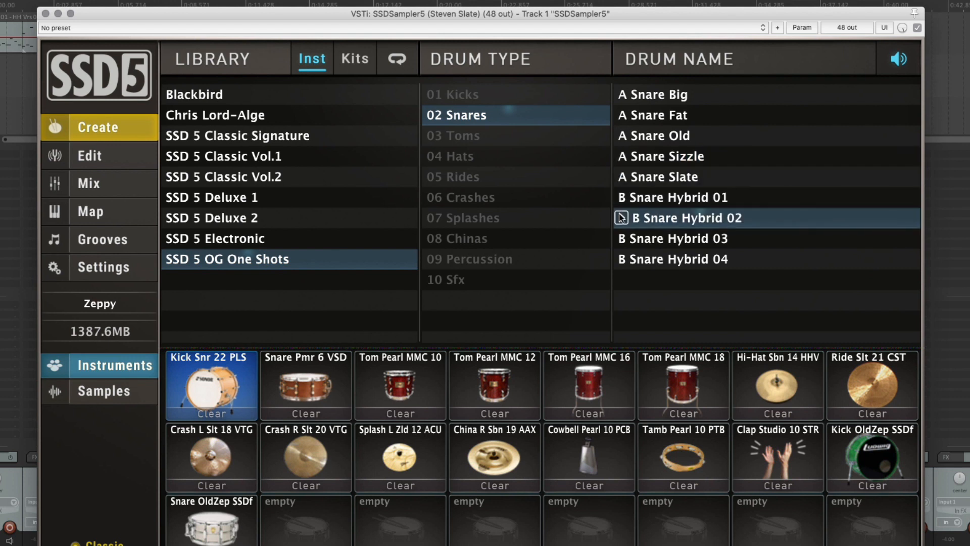
pyautogui.click(687, 239)
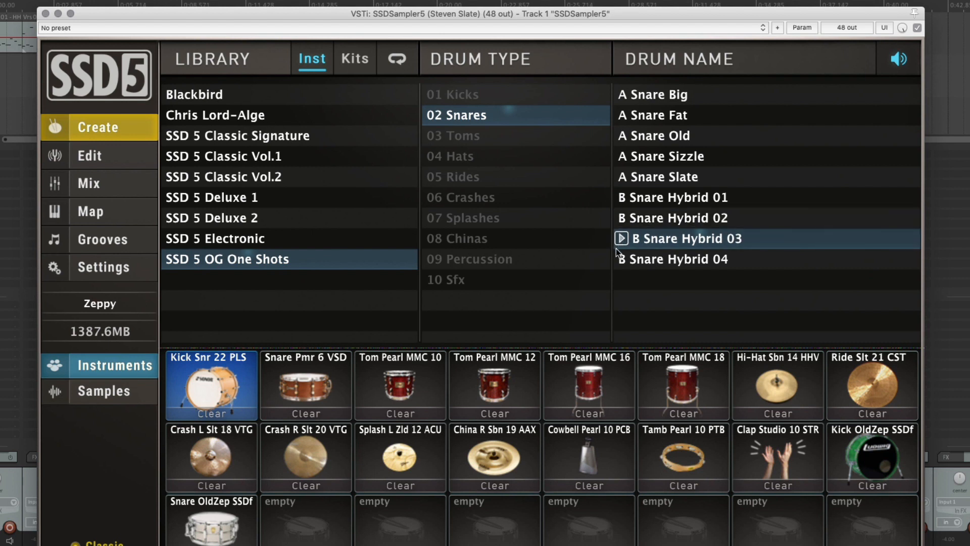
pyautogui.click(680, 259)
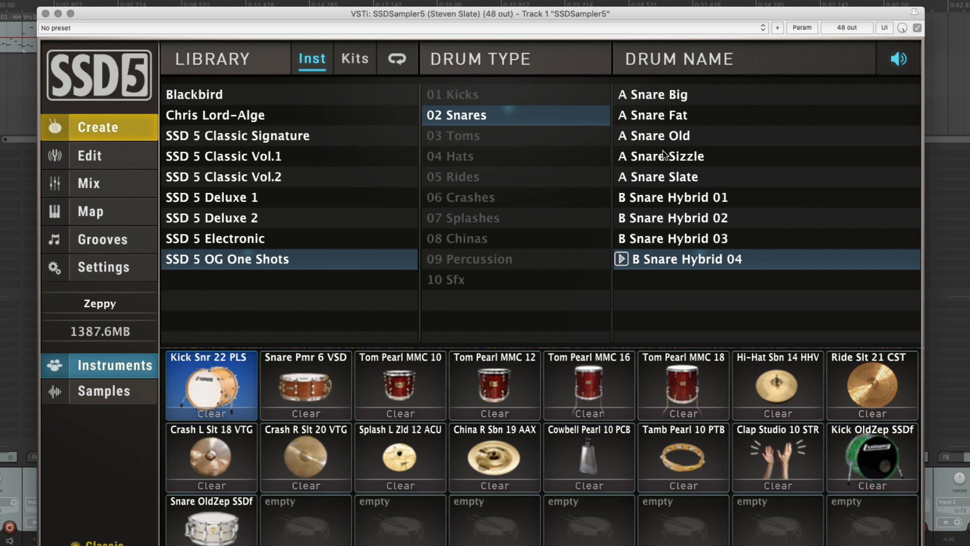
pyautogui.moveTo(653, 96)
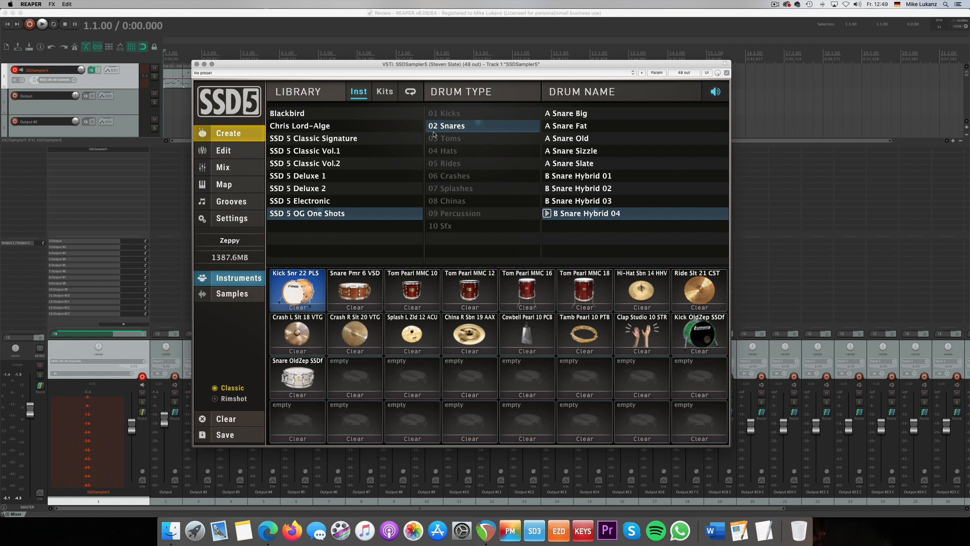
pyautogui.moveTo(371, 197)
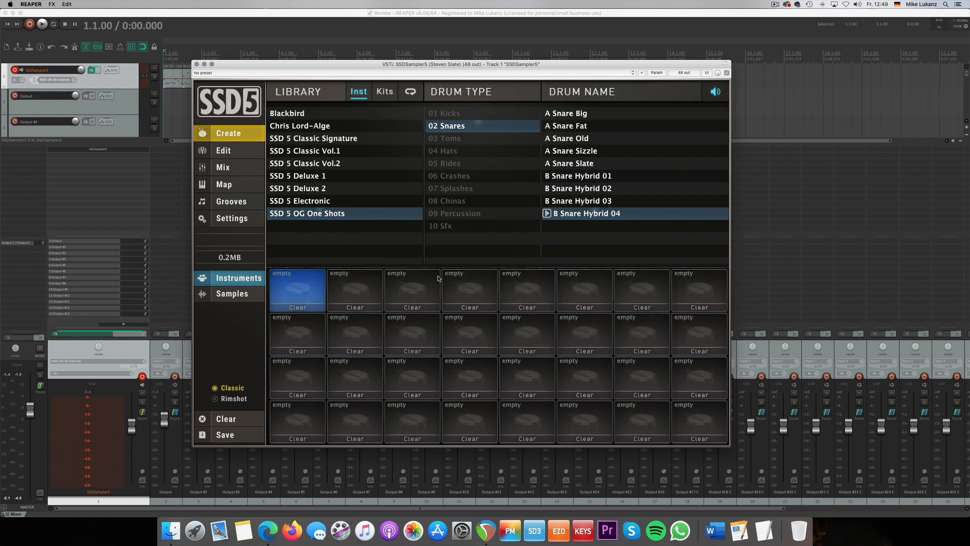
# Step: From SSD 5 Deluxe 2, add Kick Snr 22 SQB, a snare and the toms to the kit
pyautogui.click(297, 187)
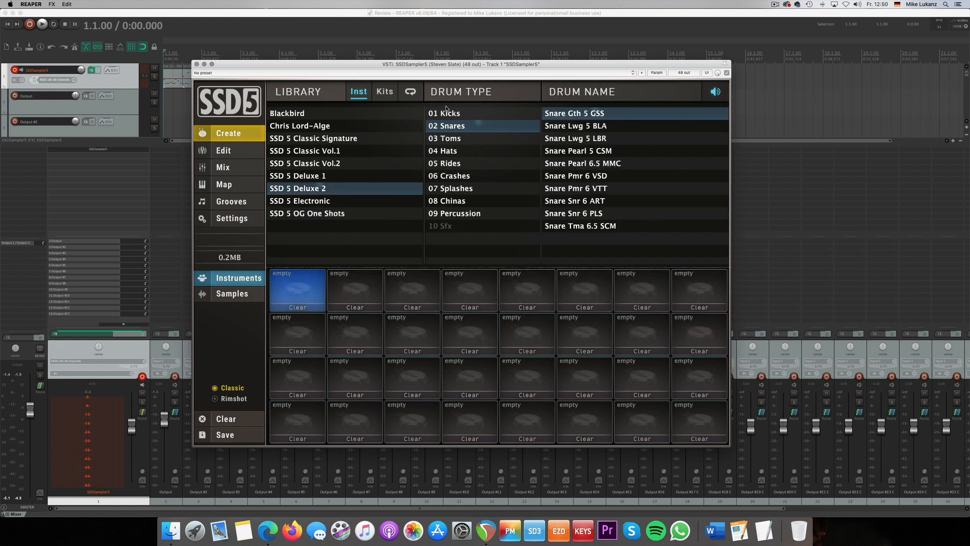
pyautogui.click(443, 112)
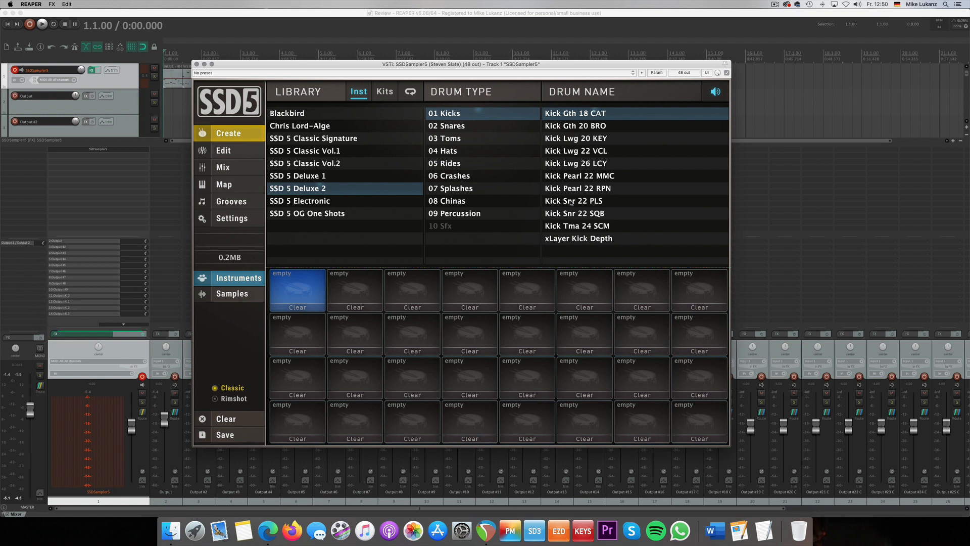
pyautogui.click(582, 213)
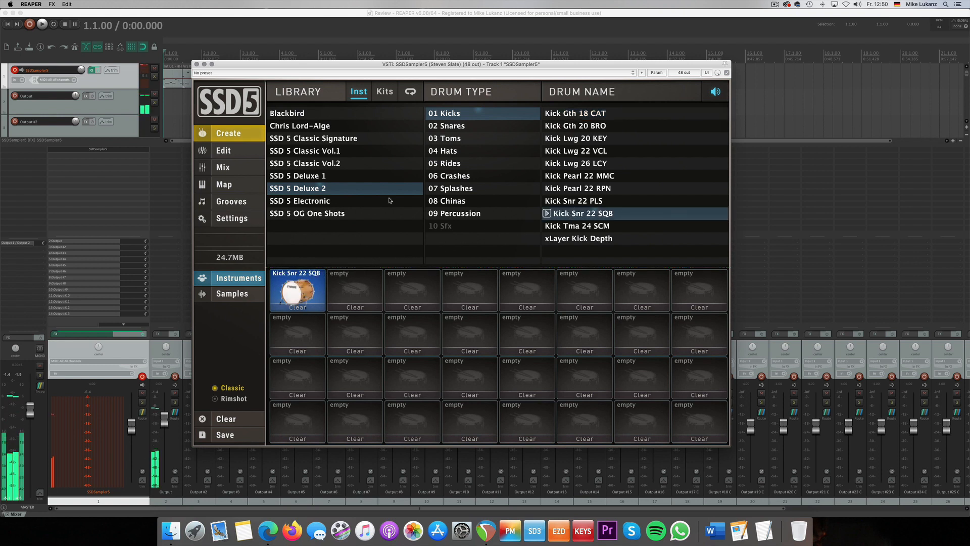
pyautogui.click(446, 125)
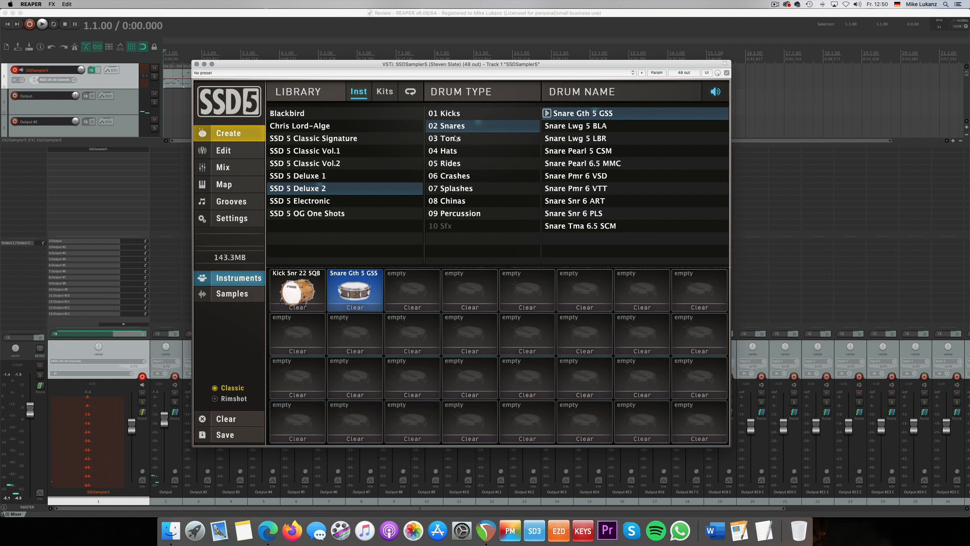
pyautogui.click(445, 139)
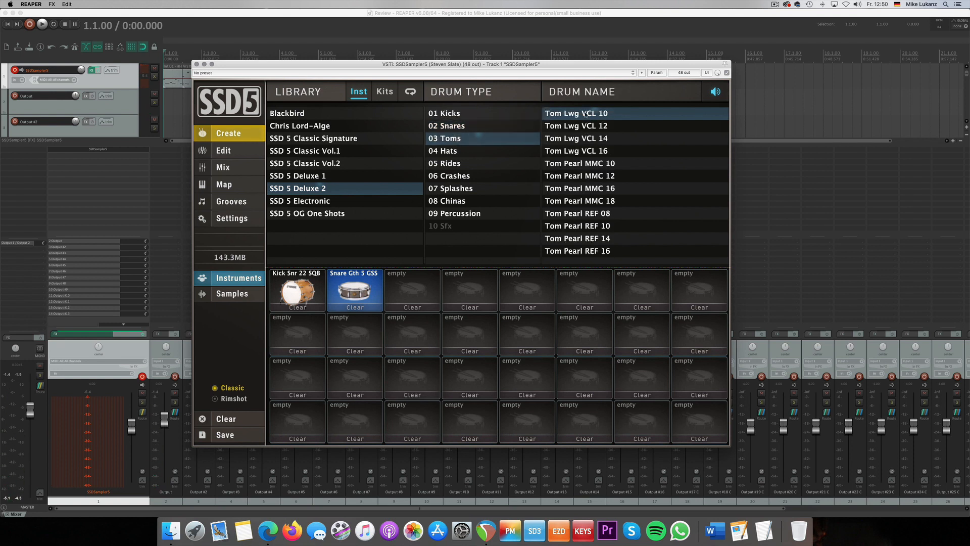
pyautogui.click(575, 113)
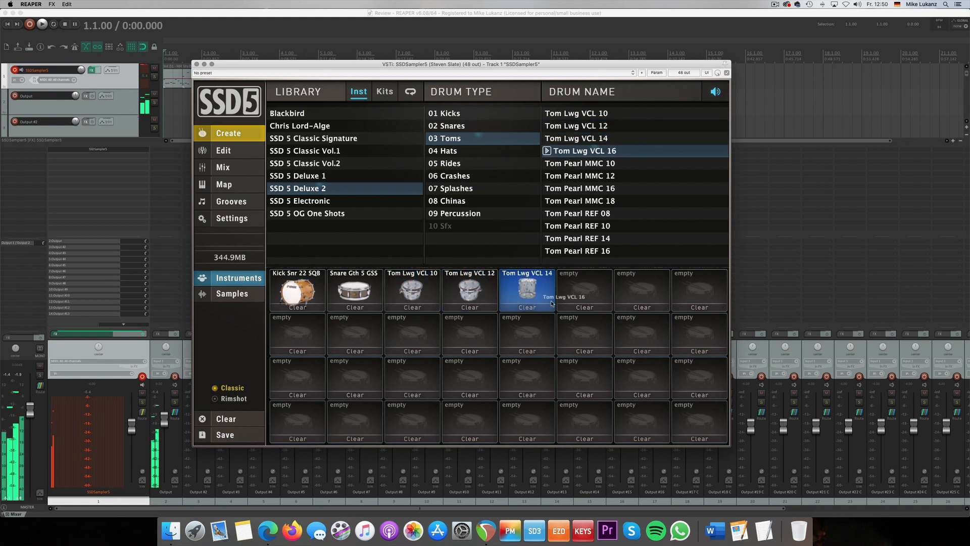
# Step: Add Hi-Hat Zld 14 KCU, Ride Zld 21 SWR and the Crash R Pst 19 PWC cymbals
pyautogui.click(445, 151)
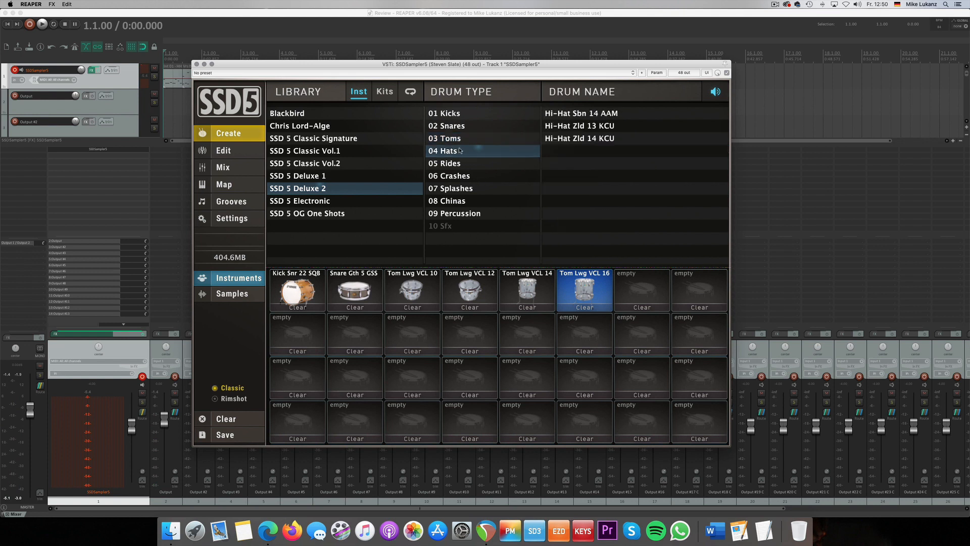
pyautogui.click(579, 139)
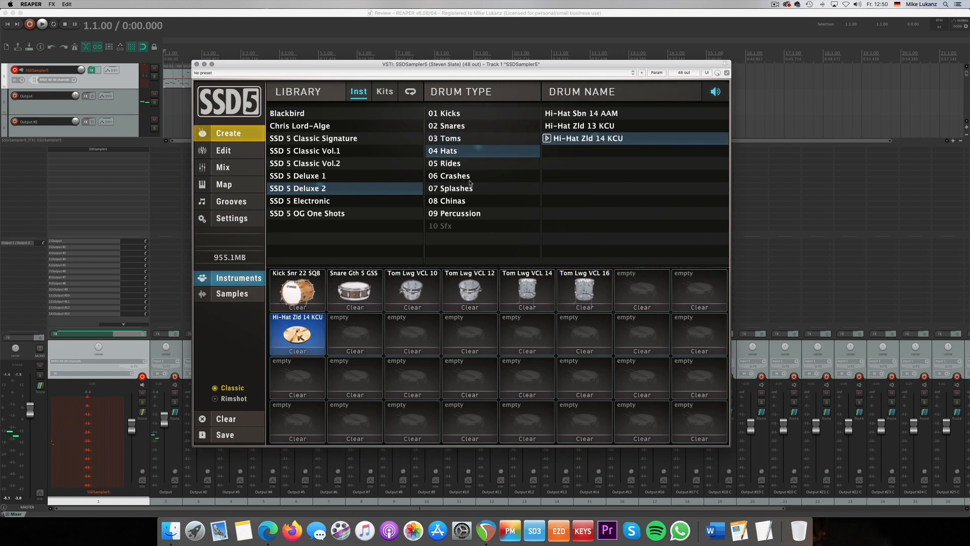
pyautogui.click(444, 163)
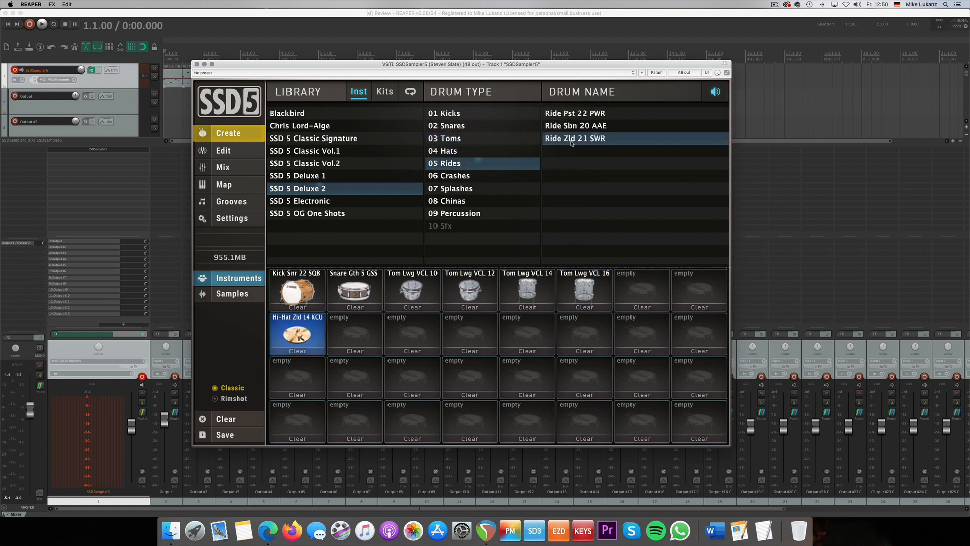
pyautogui.click(448, 176)
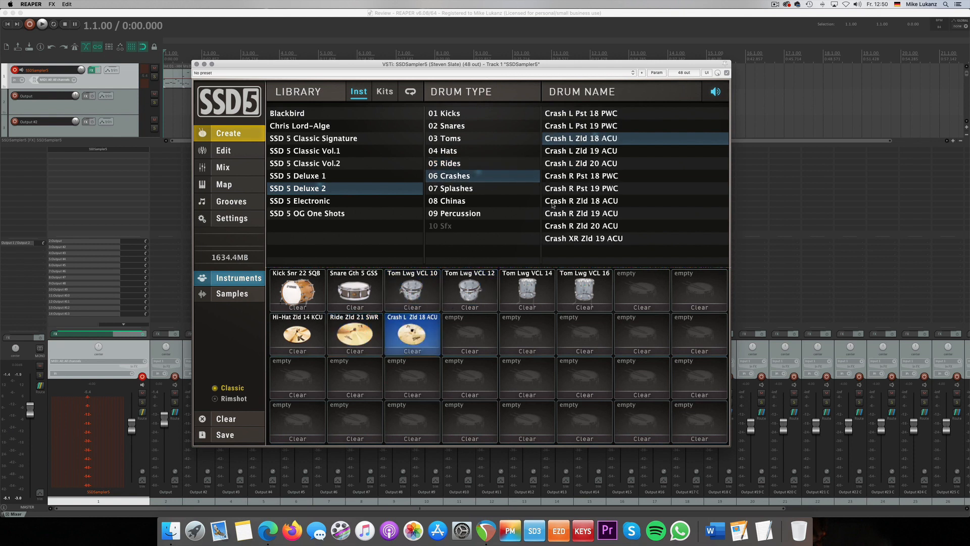
pyautogui.click(590, 188)
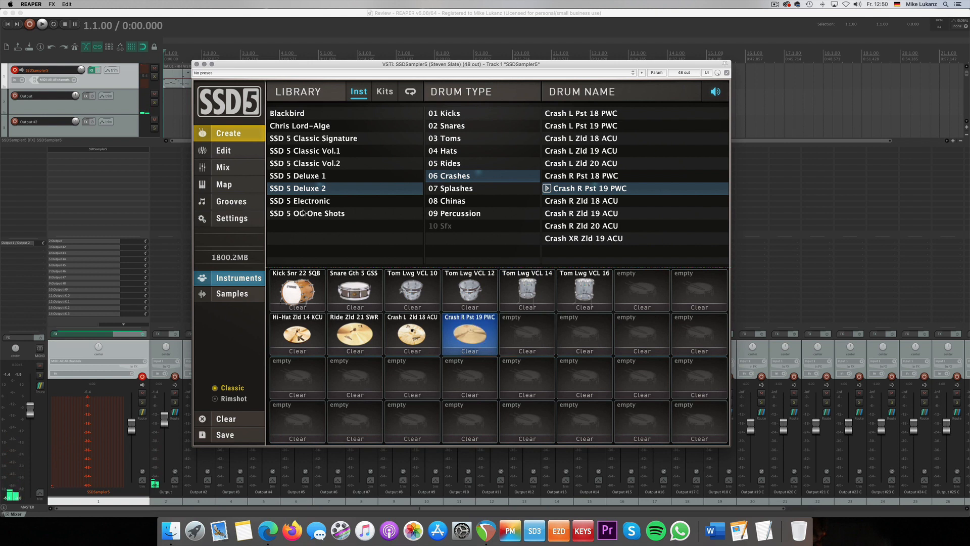
# Step: Select the SSD 5 OG One Shots library, which lists only snares, and play the kit back
pyautogui.click(307, 213)
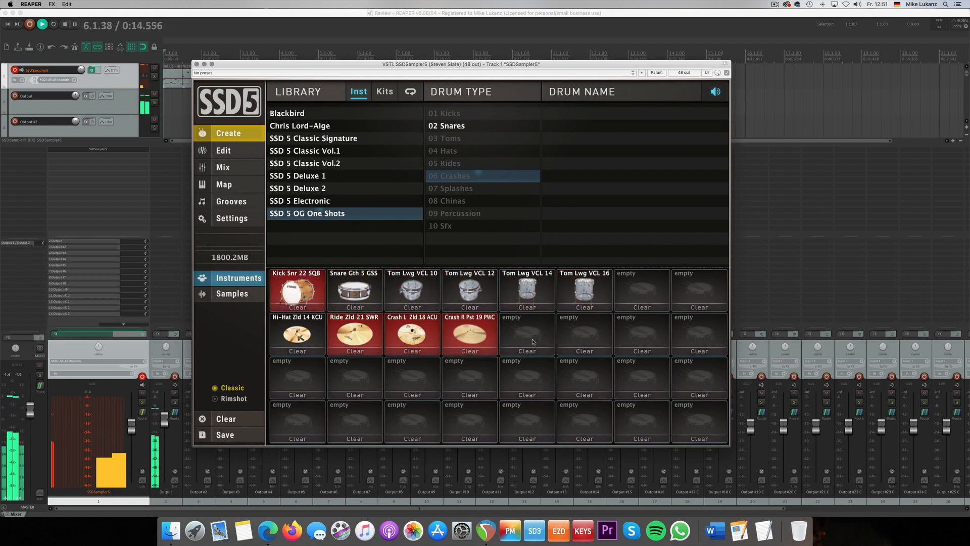
pyautogui.click(469, 335)
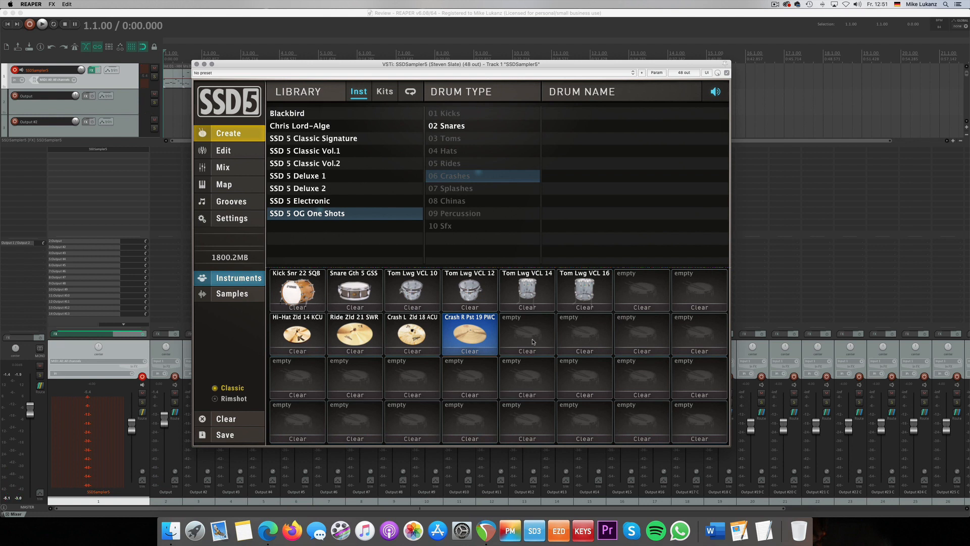
pyautogui.moveTo(534, 343)
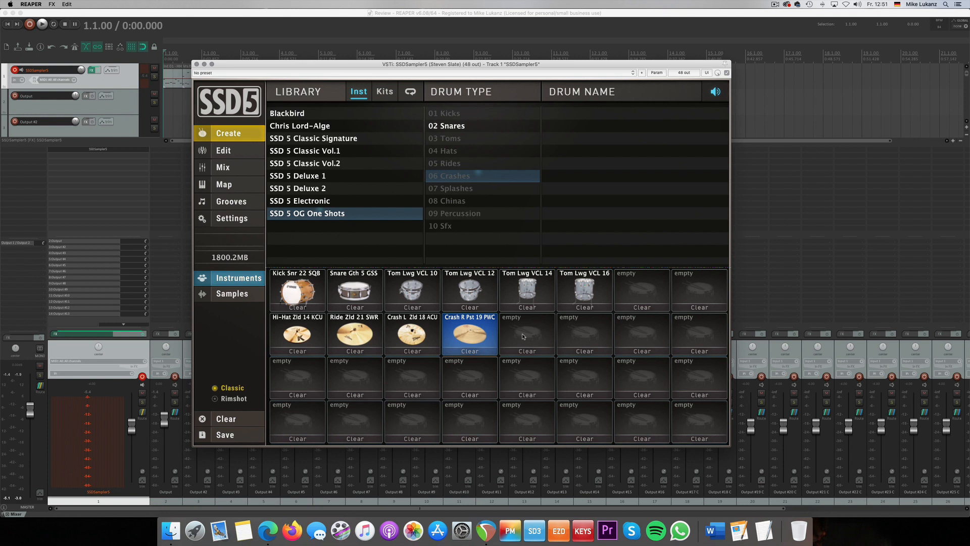
pyautogui.moveTo(500, 344)
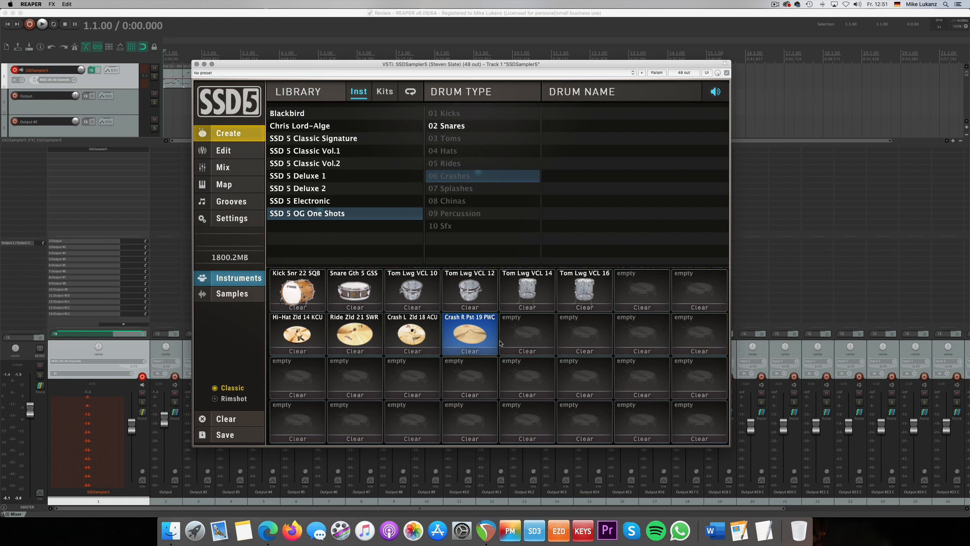
pyautogui.moveTo(515, 344)
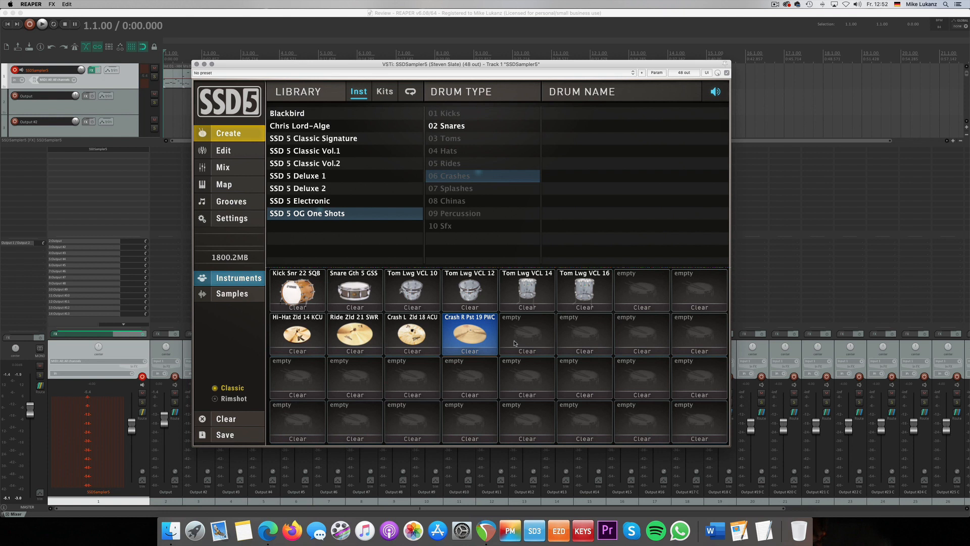
pyautogui.moveTo(476, 199)
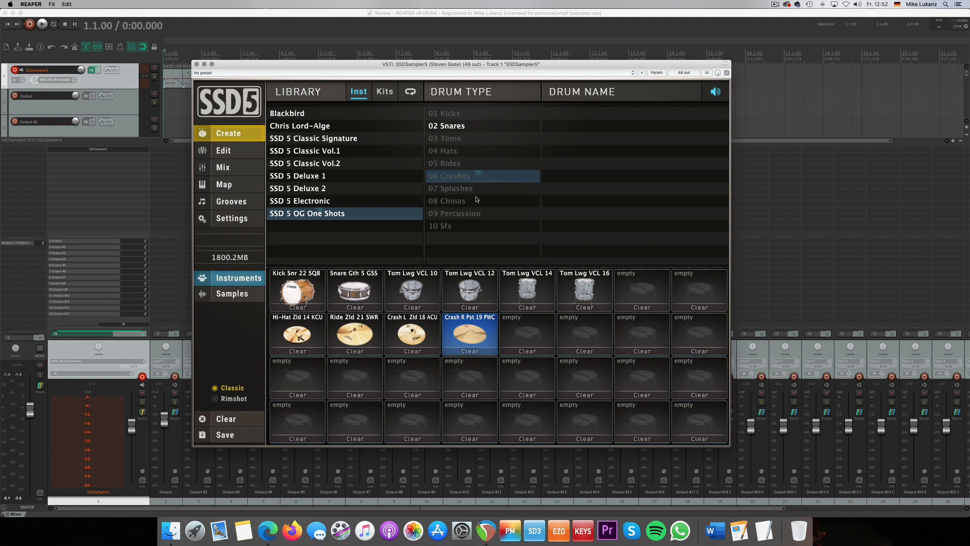
pyautogui.moveTo(546, 404)
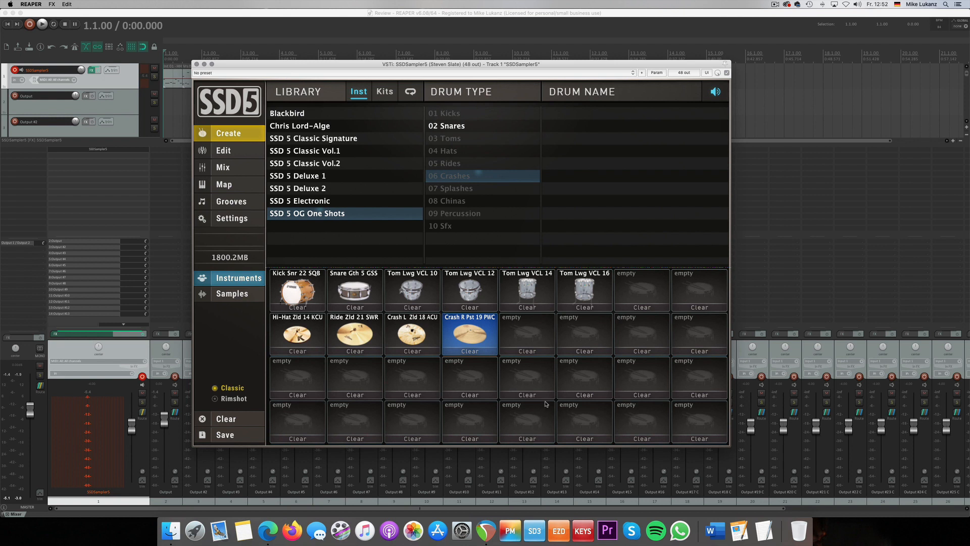
pyautogui.moveTo(531, 379)
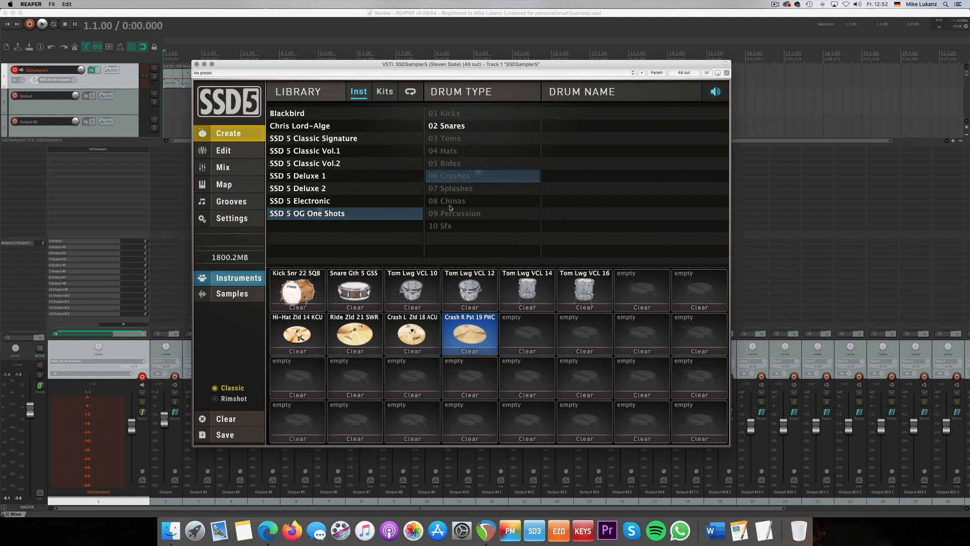
# Step: Layer the OG One Shots A Snare Fat onto the Snare Gth 5 GSS pad
pyautogui.click(446, 126)
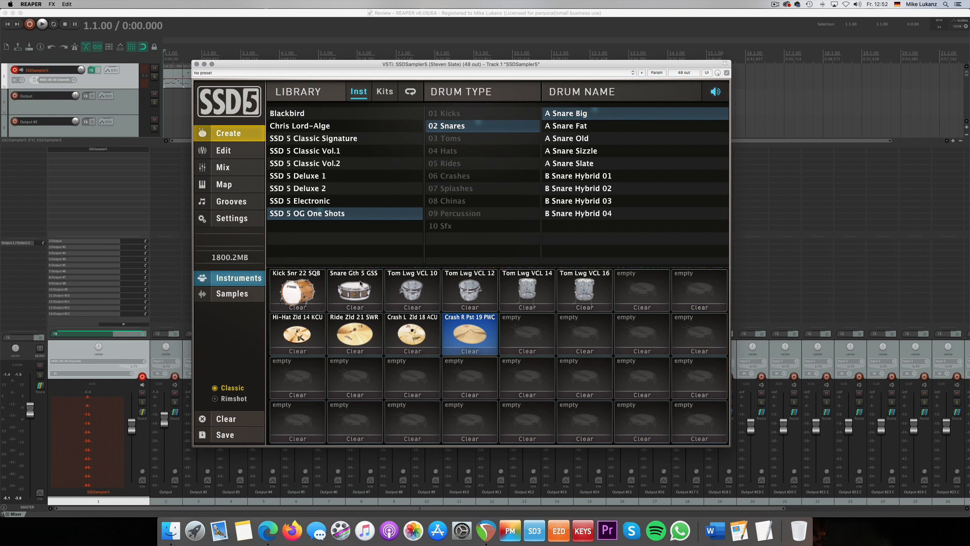
pyautogui.click(355, 290)
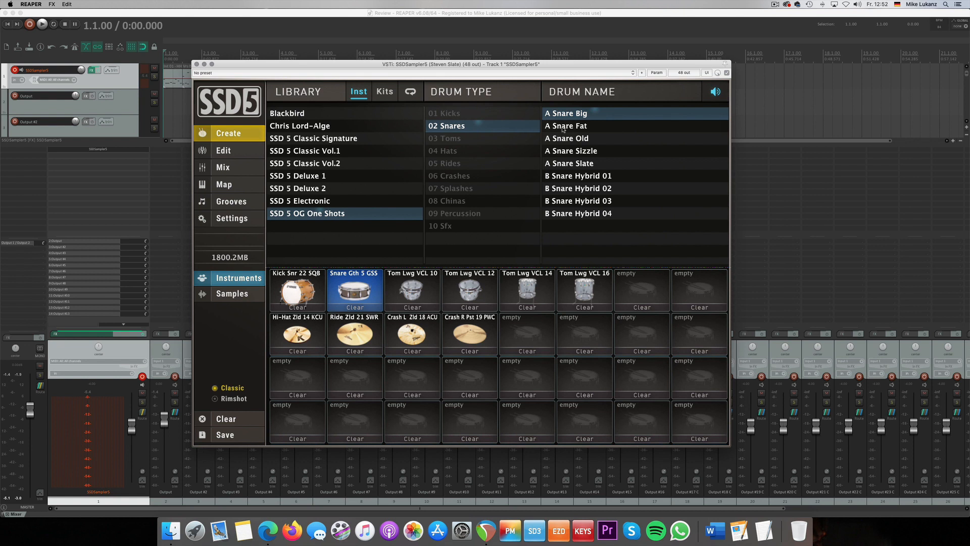
pyautogui.click(574, 126)
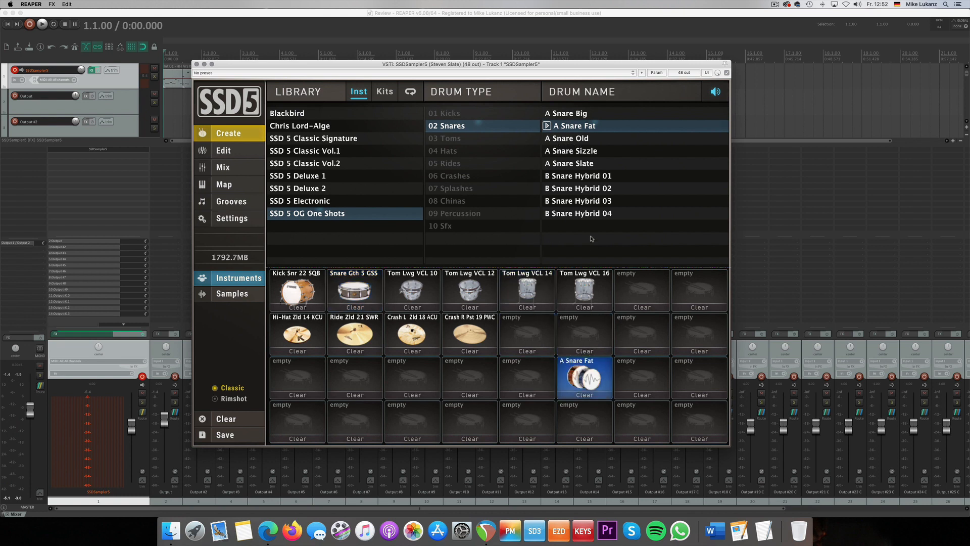
pyautogui.click(586, 213)
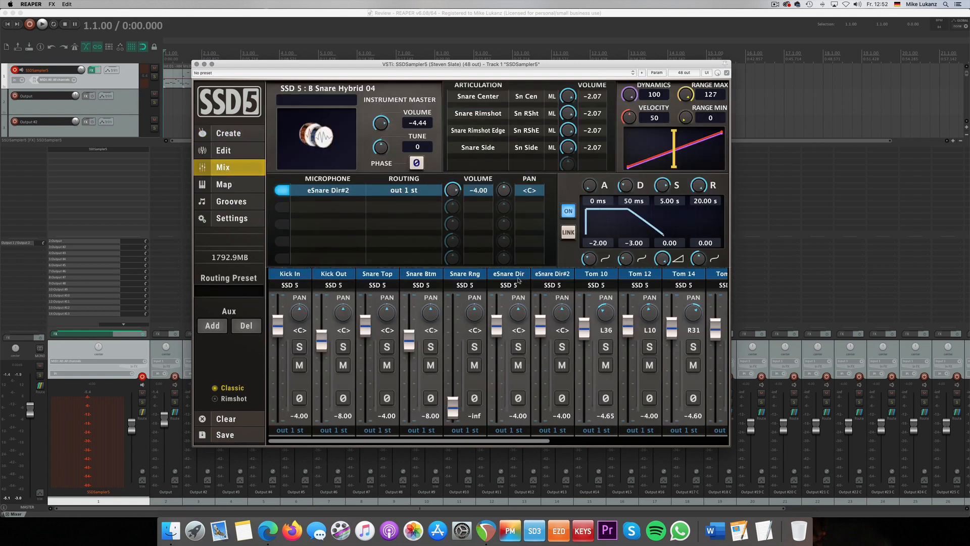
pyautogui.moveTo(547, 280)
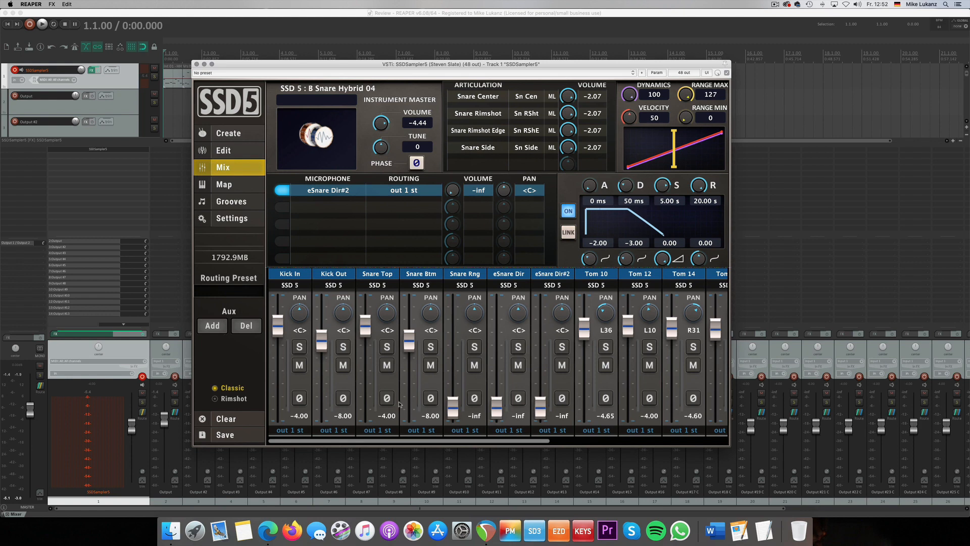
pyautogui.moveTo(500, 347)
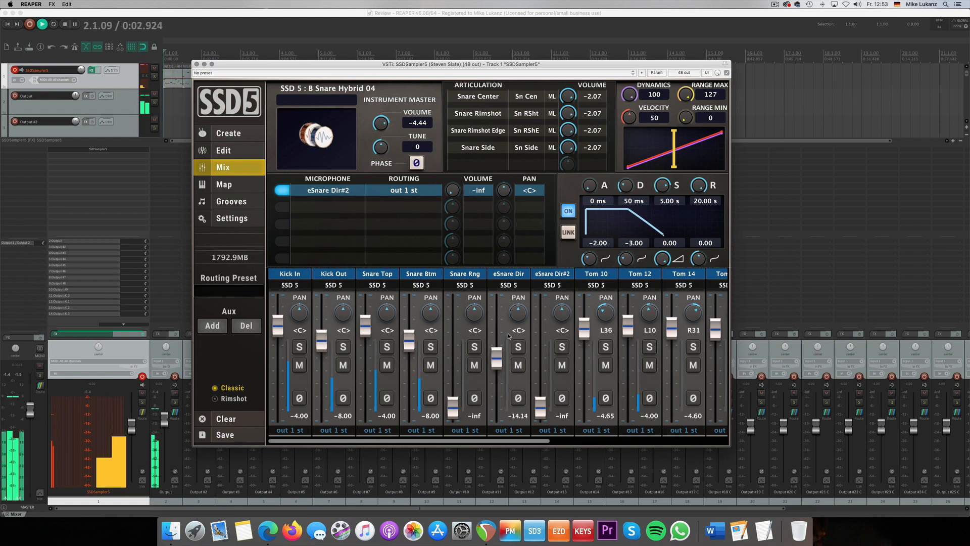
# Step: Raise the eSnare Dir and eSnare Dir#2 faders to about −5.4 and −7.1 dB, muting each to compare
pyautogui.moveTo(496, 359); pyautogui.dragTo(495, 328)
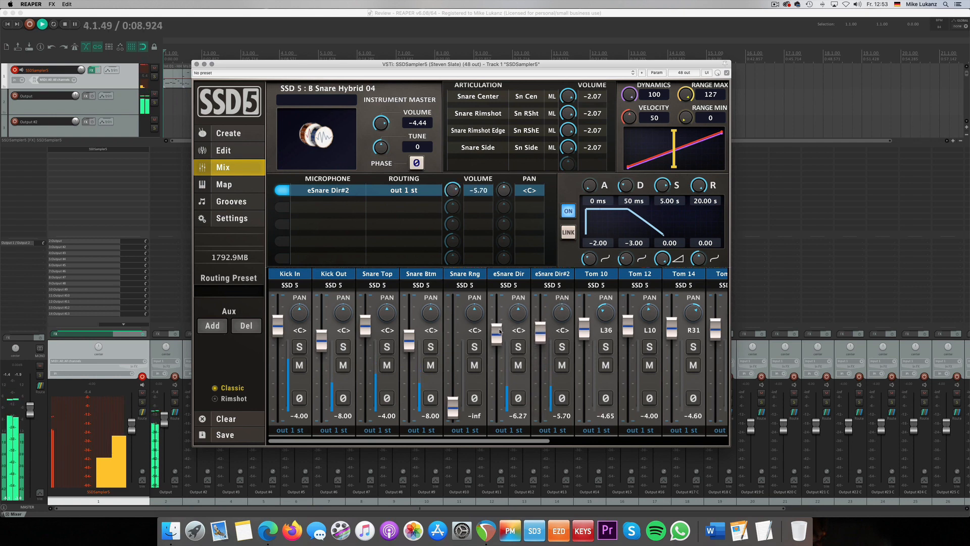
pyautogui.moveTo(517, 338); pyautogui.dragTo(518, 325)
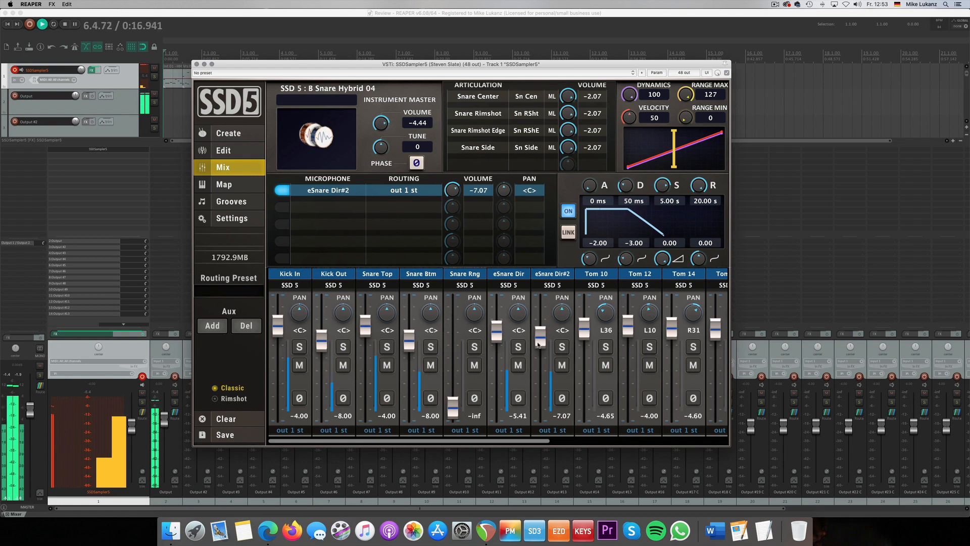
pyautogui.click(517, 364)
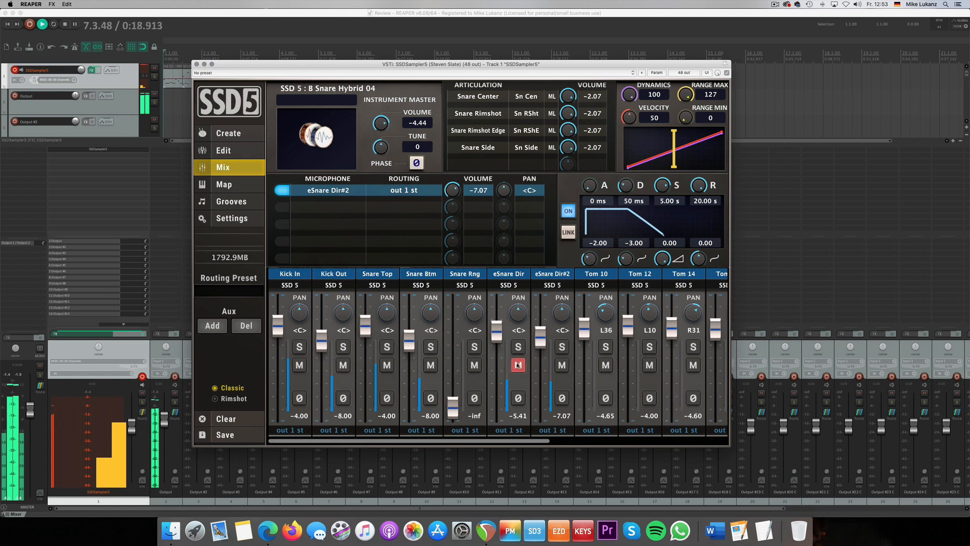
pyautogui.click(562, 365)
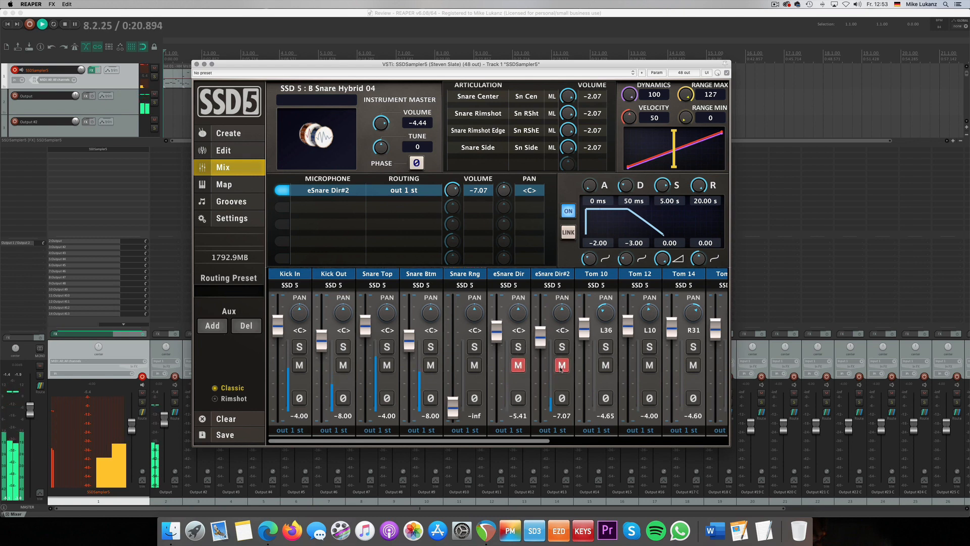
pyautogui.click(561, 365)
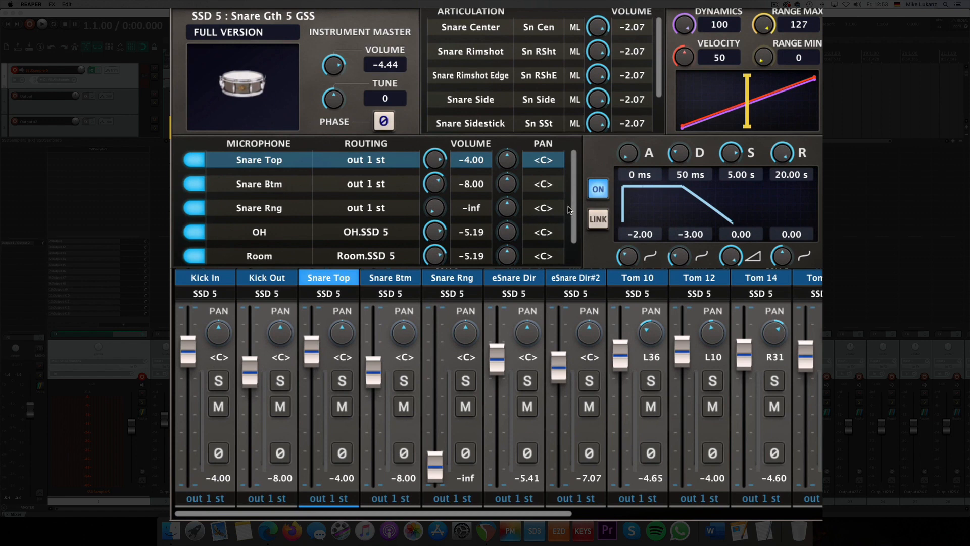
# Step: Set the Snare Gth 5 GSS Room knob to −3.05 and OH knob to −5.88, then select the A Snare Fat layer
pyautogui.scroll(-3)
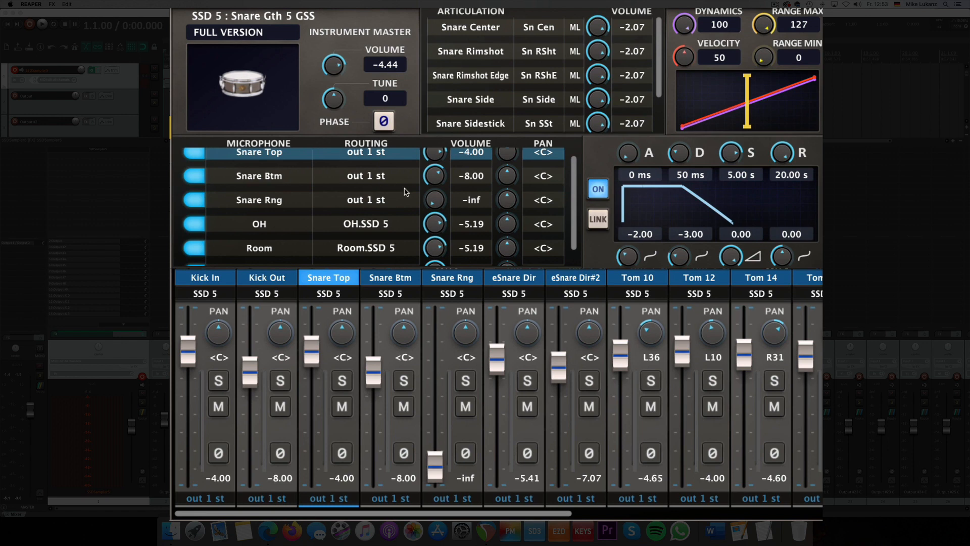
pyautogui.moveTo(307, 231)
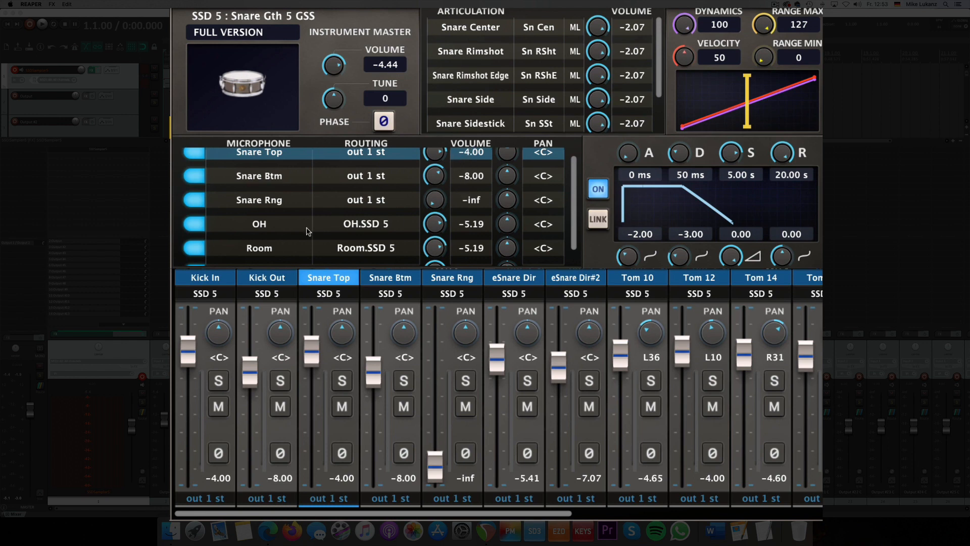
pyautogui.moveTo(317, 240)
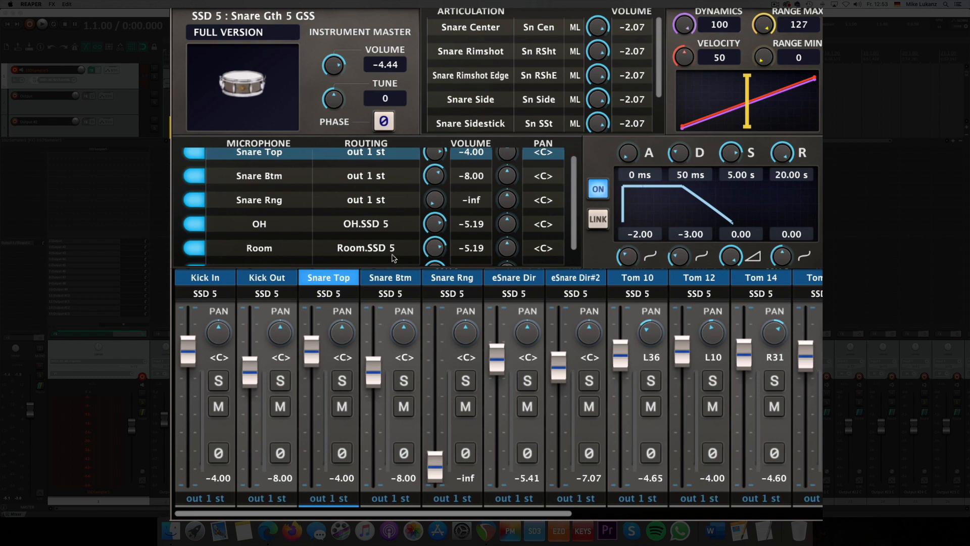
pyautogui.moveTo(435, 248); pyautogui.dragTo(434, 241)
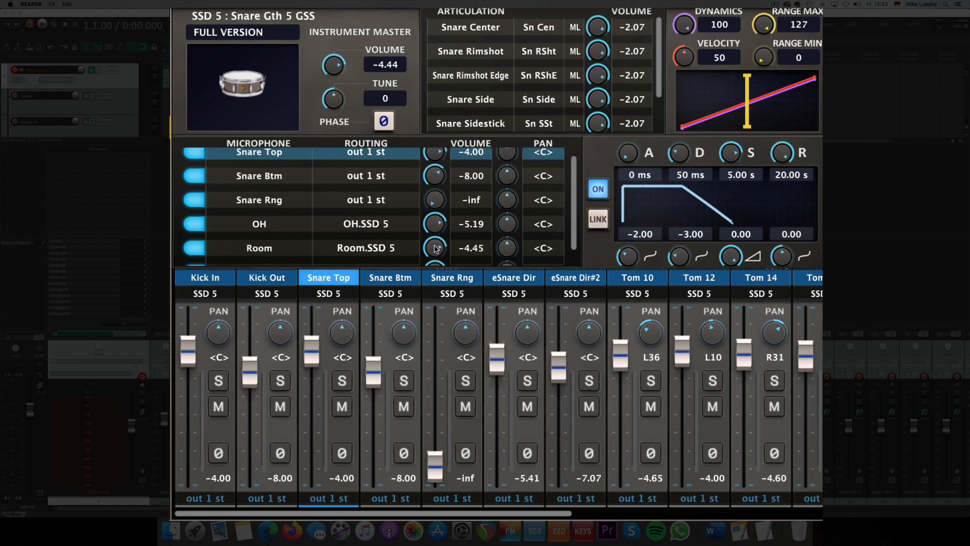
pyautogui.moveTo(434, 246); pyautogui.dragTo(435, 229)
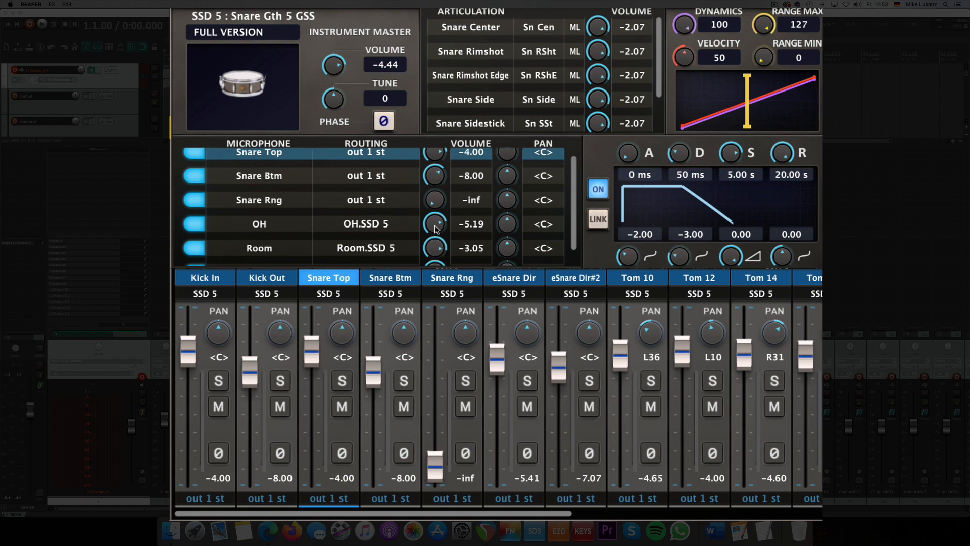
pyautogui.moveTo(434, 224); pyautogui.dragTo(433, 229)
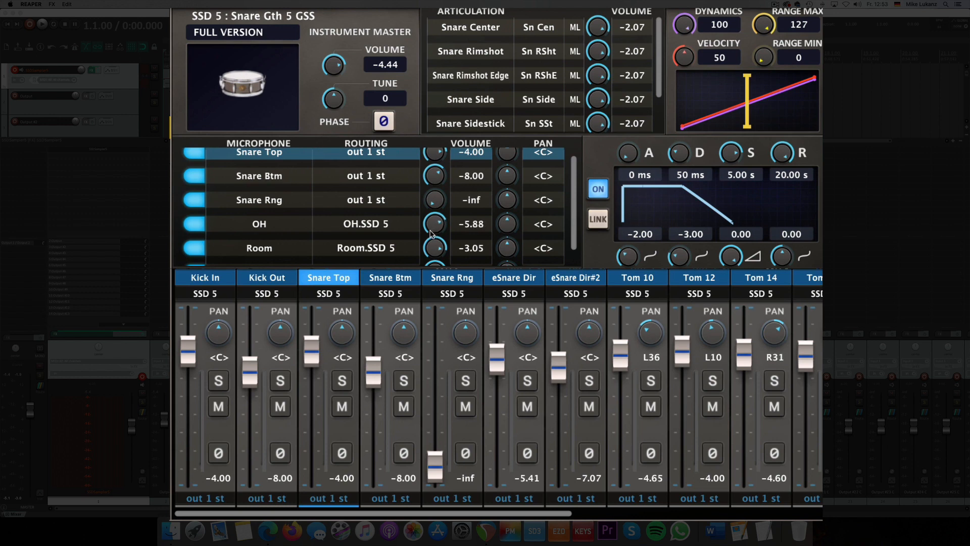
pyautogui.click(513, 277)
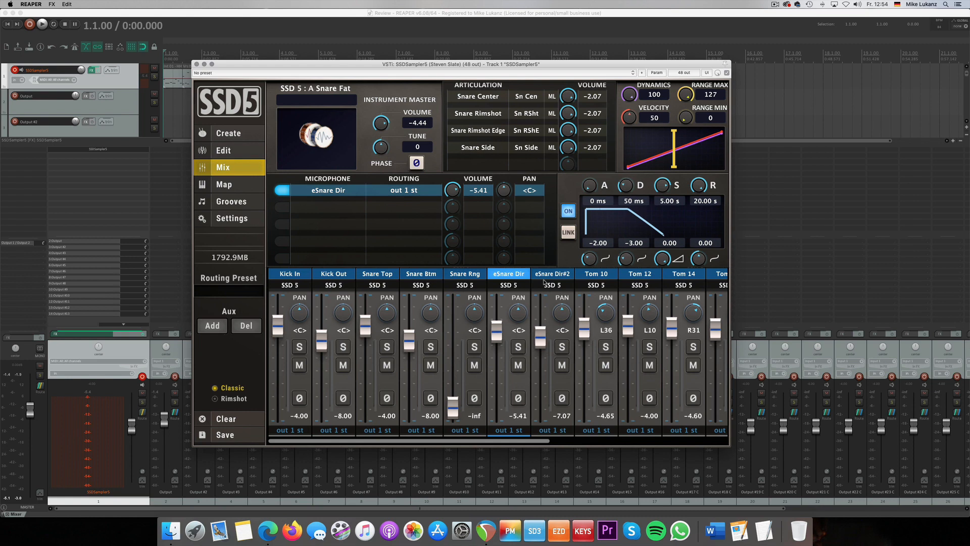
# Step: While the pattern plays, set the B Snare Hybrid 04 layer to -6.81 and Snare Top to -3.14
pyautogui.click(41, 25)
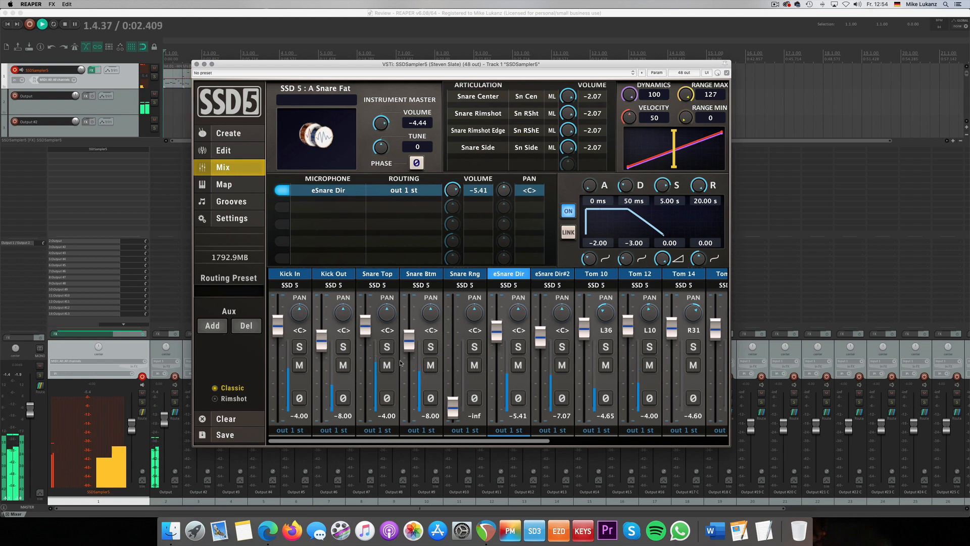
pyautogui.click(551, 274)
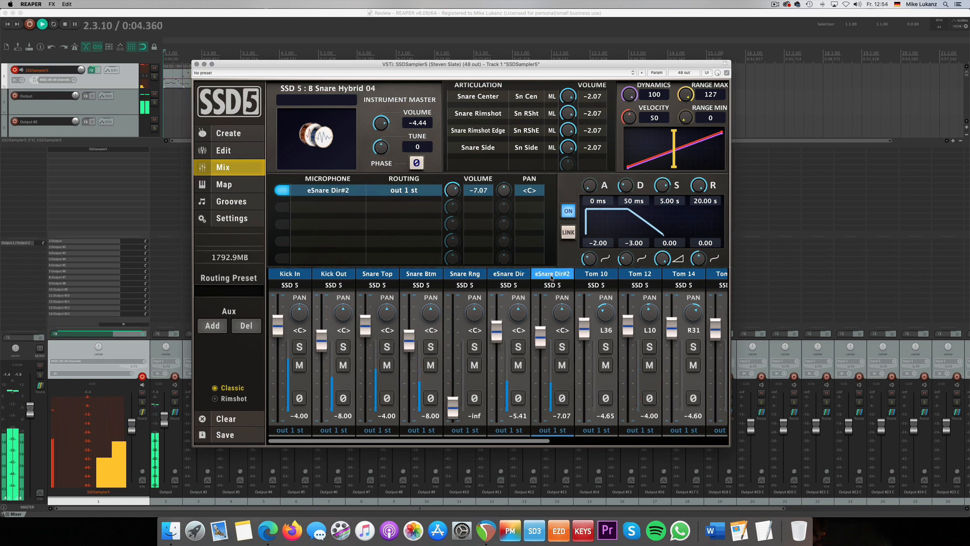
pyautogui.moveTo(541, 327); pyautogui.dragTo(539, 377)
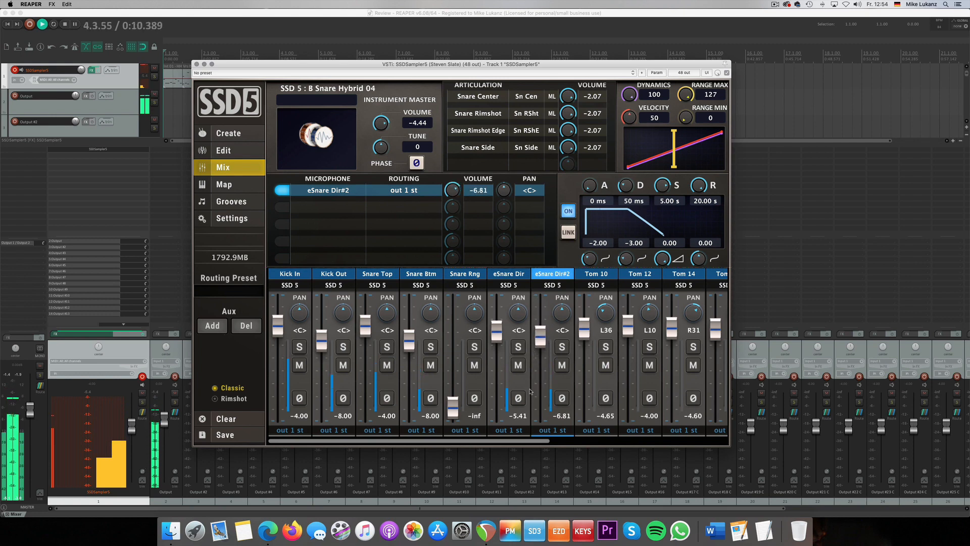
pyautogui.moveTo(365, 330); pyautogui.dragTo(366, 313)
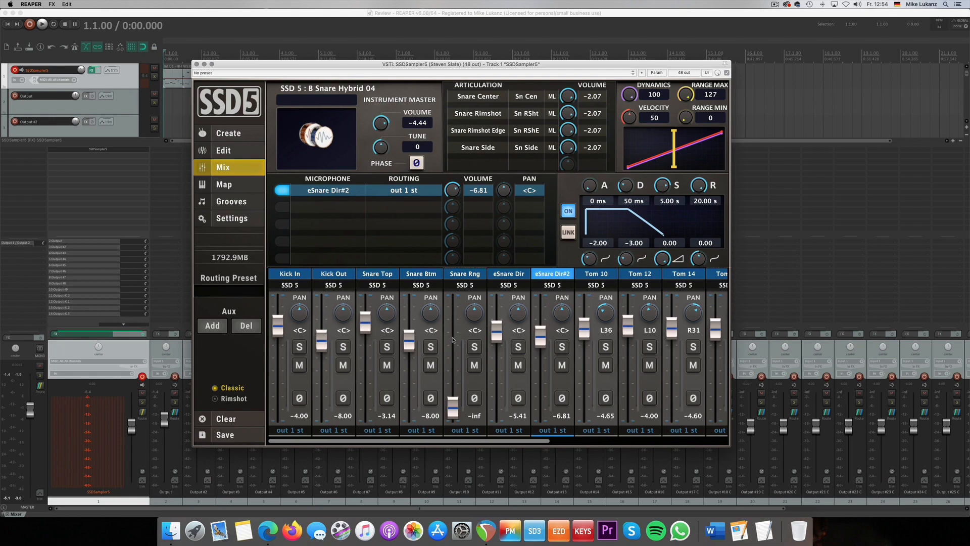
# Step: Bring the Snare Gth 5 GSS ring mic up from silent, riding its fader until it settles at -28.81
pyautogui.click(465, 274)
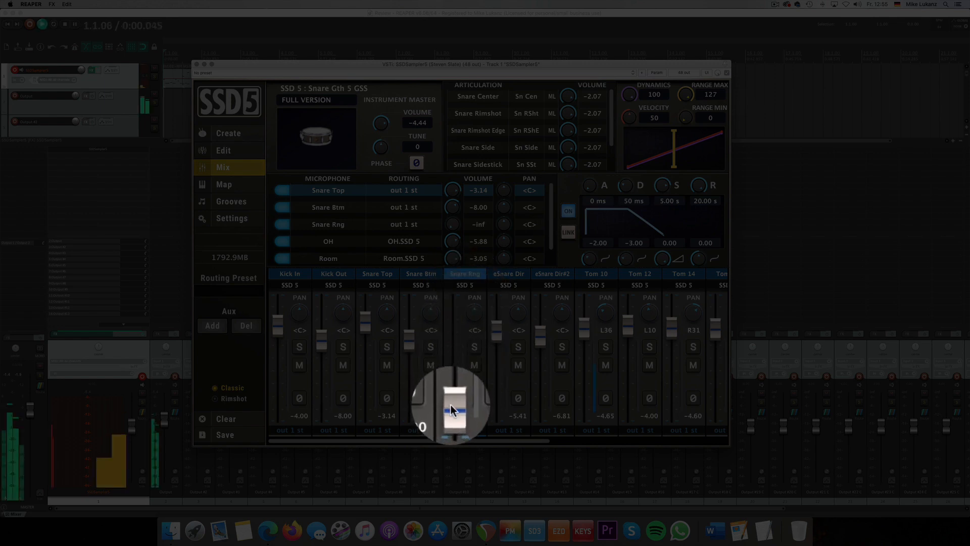
pyautogui.moveTo(451, 408); pyautogui.dragTo(451, 396)
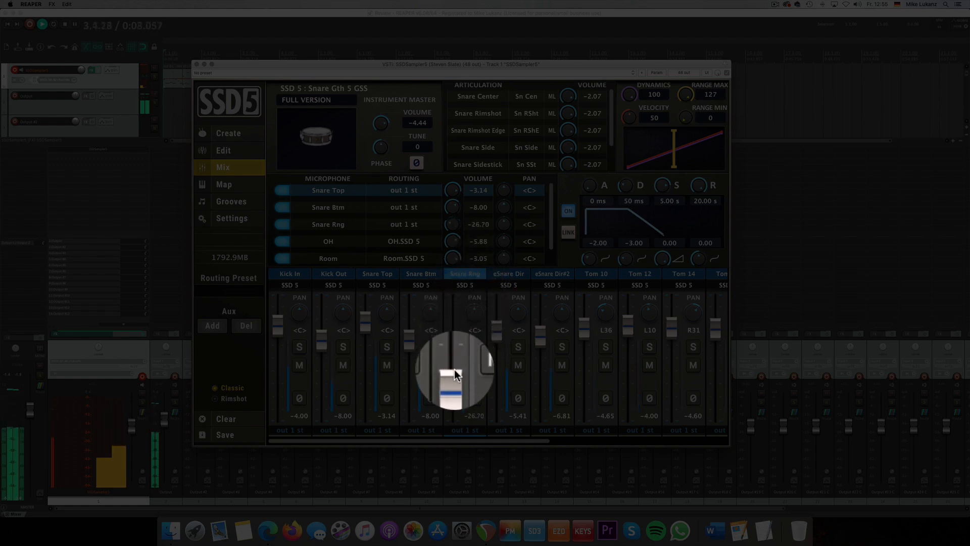
pyautogui.click(472, 364)
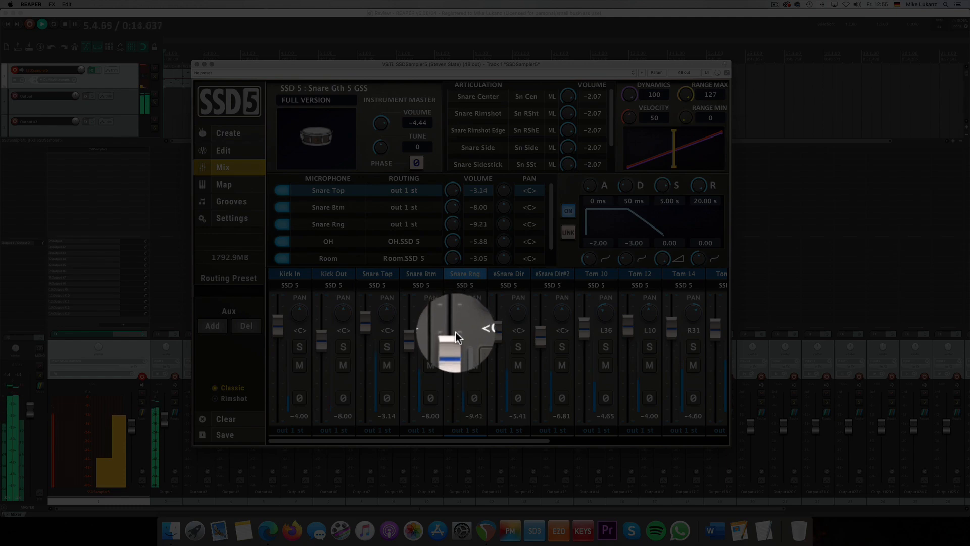
pyautogui.moveTo(453, 335); pyautogui.dragTo(454, 365)
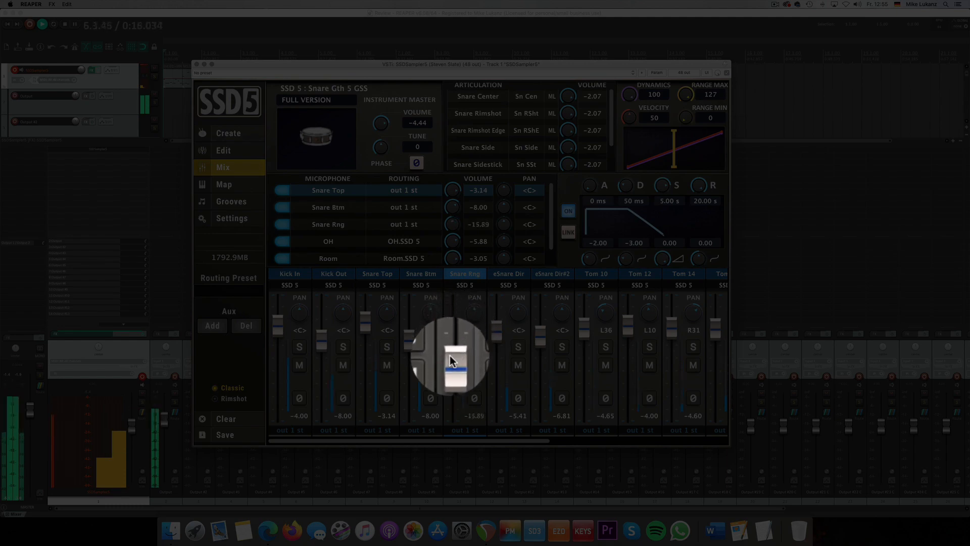
pyautogui.moveTo(452, 359); pyautogui.dragTo(452, 368)
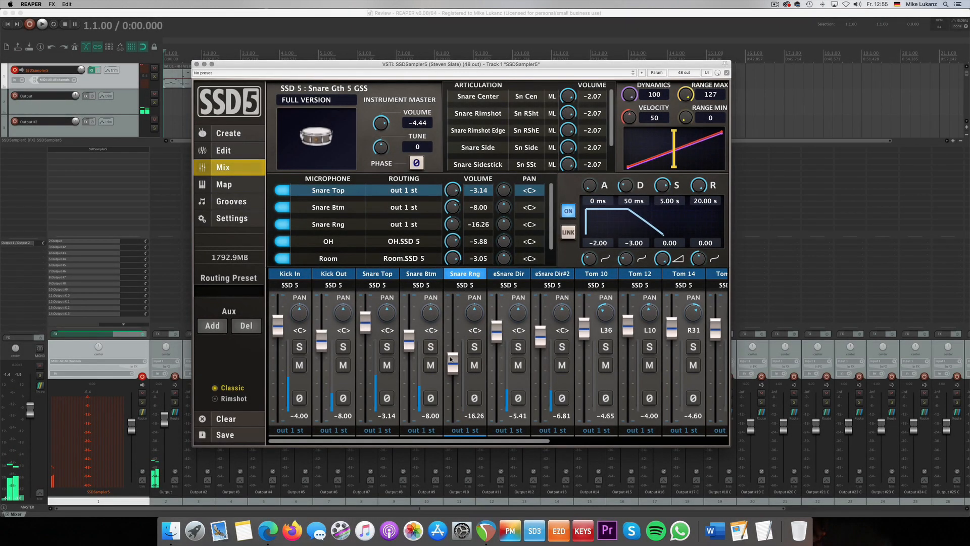
pyautogui.moveTo(452, 365); pyautogui.dragTo(452, 322)
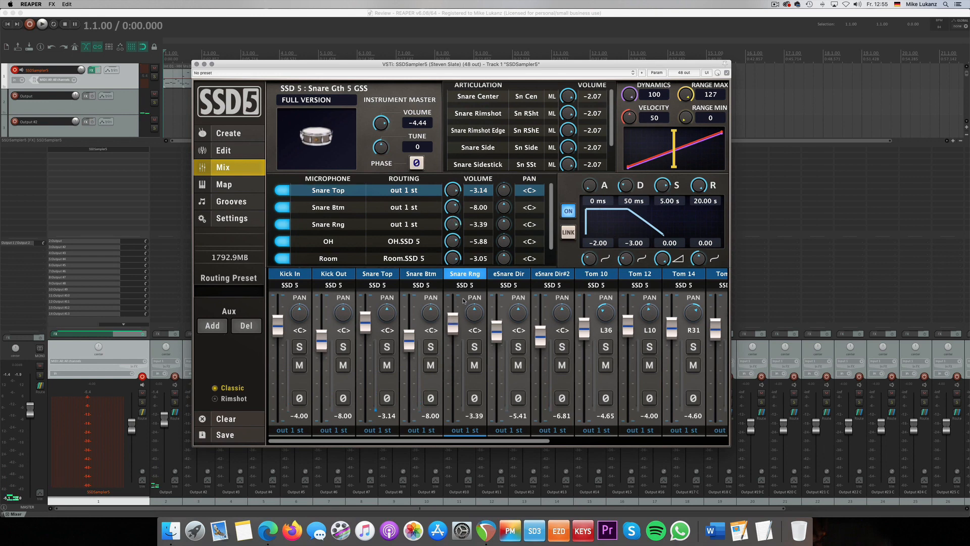
pyautogui.moveTo(452, 321); pyautogui.dragTo(453, 387)
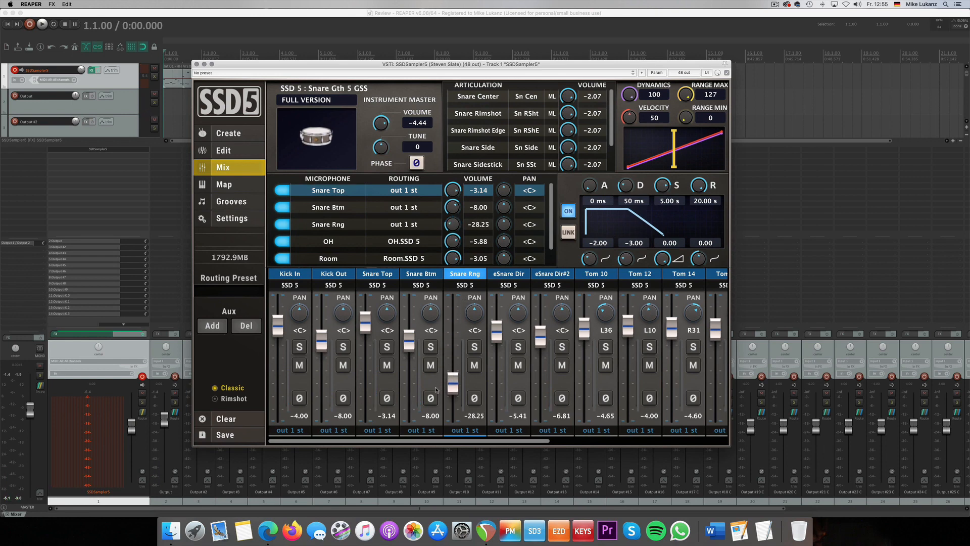
pyautogui.moveTo(453, 381); pyautogui.dragTo(452, 387)
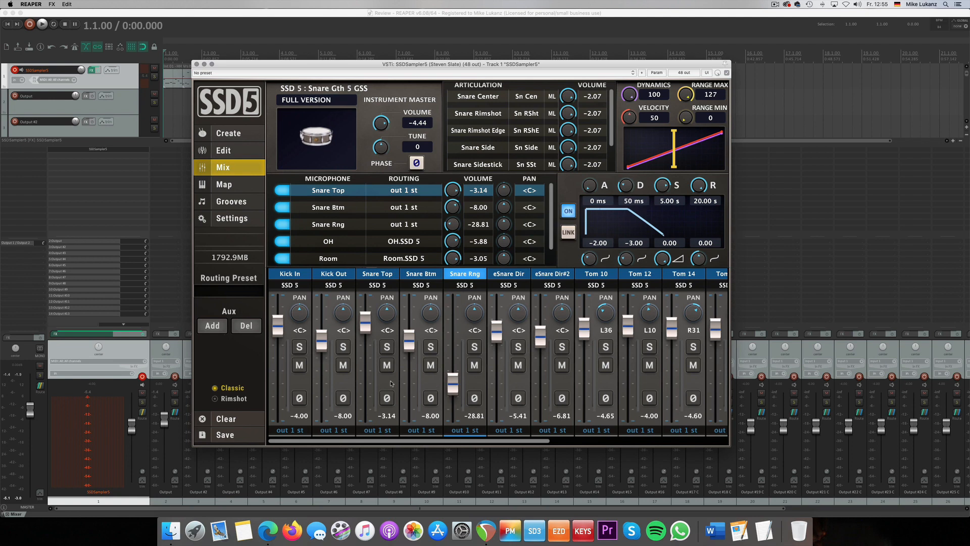
pyautogui.moveTo(225, 367)
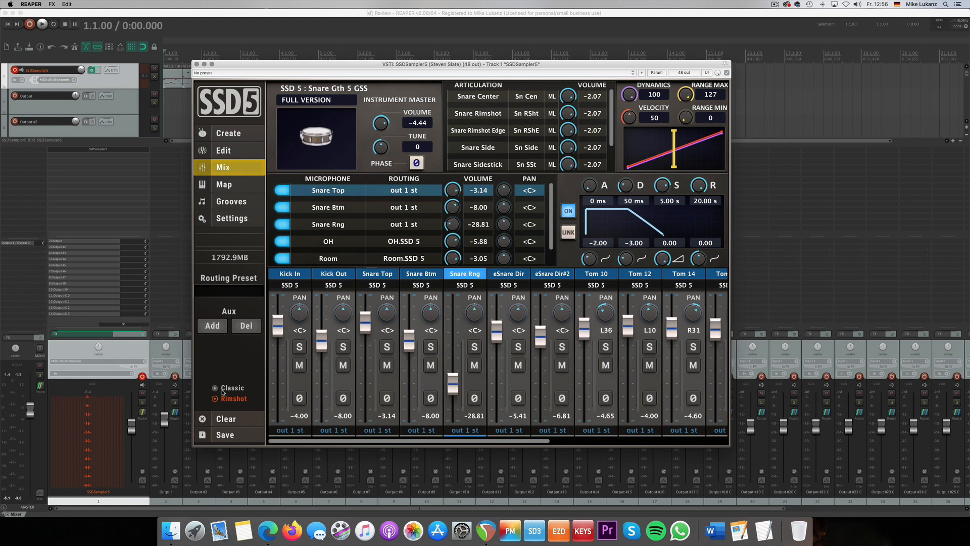
# Step: Toggle between Rimshot and Classic modes several times to compare, finishing on Classic
pyautogui.click(215, 388)
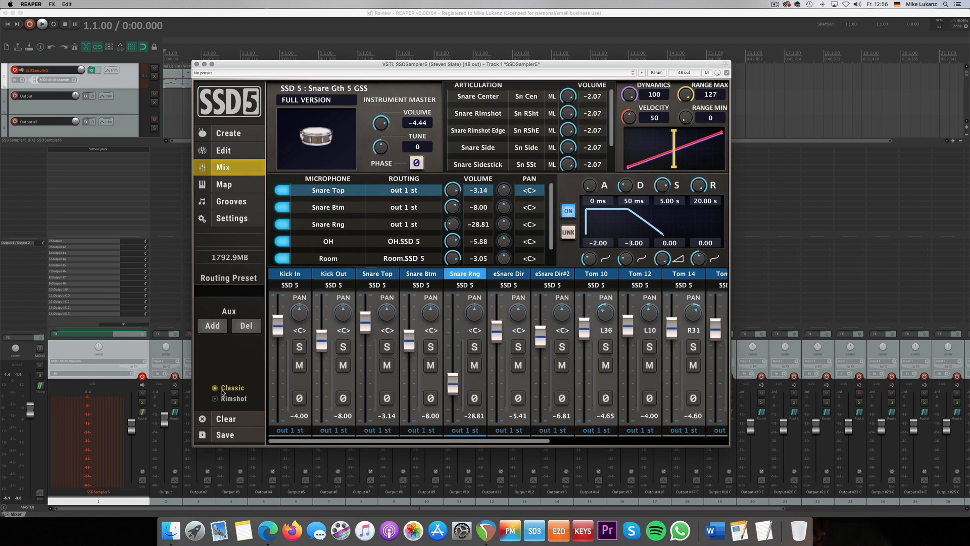
pyautogui.click(215, 398)
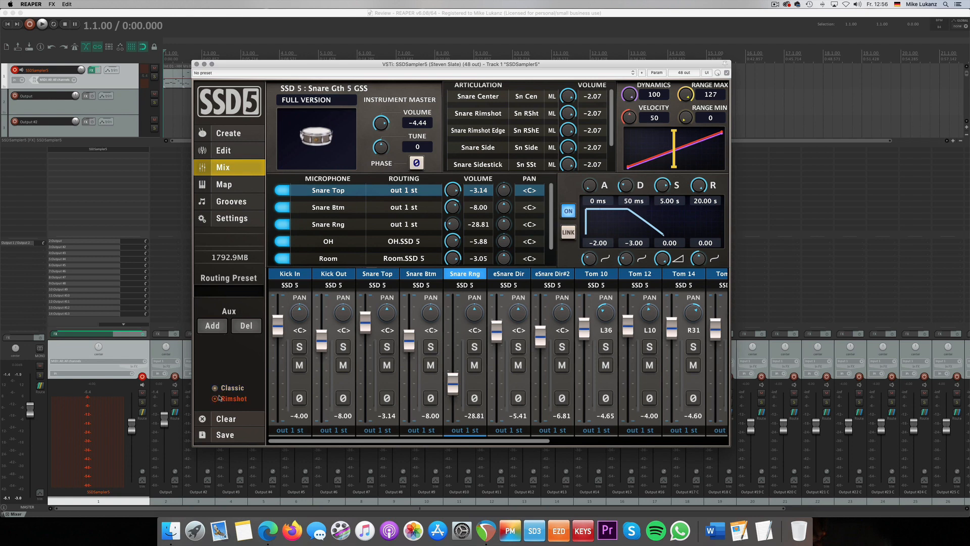
pyautogui.click(214, 388)
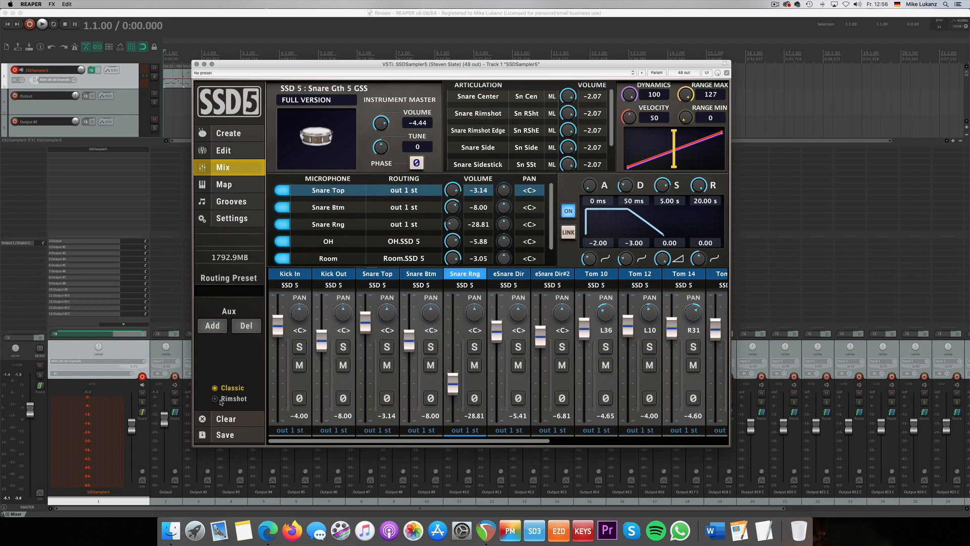
pyautogui.click(216, 387)
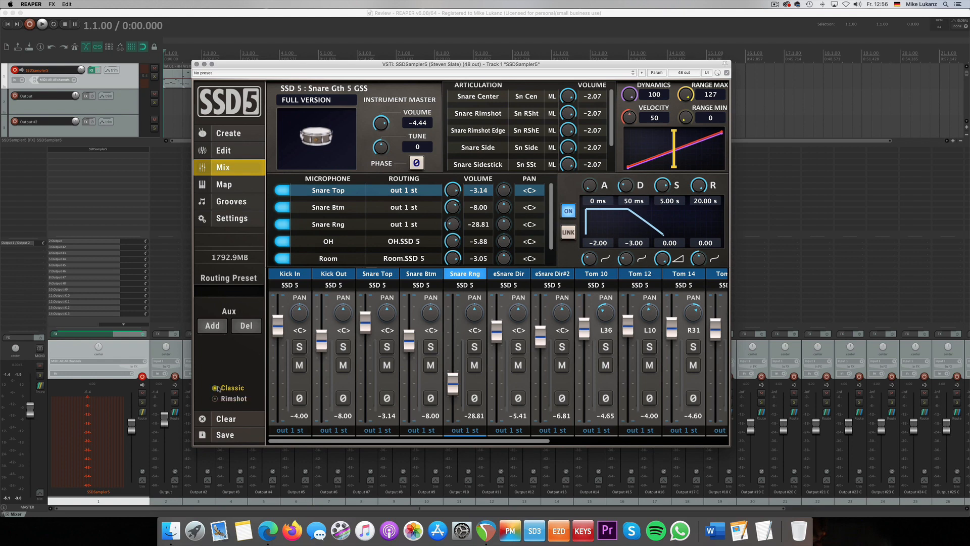
pyautogui.click(215, 398)
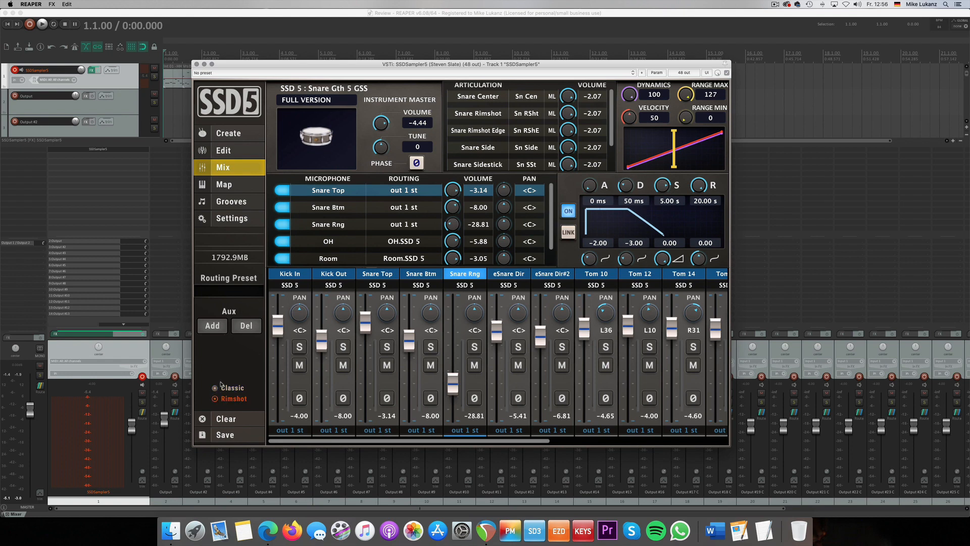
pyautogui.click(214, 387)
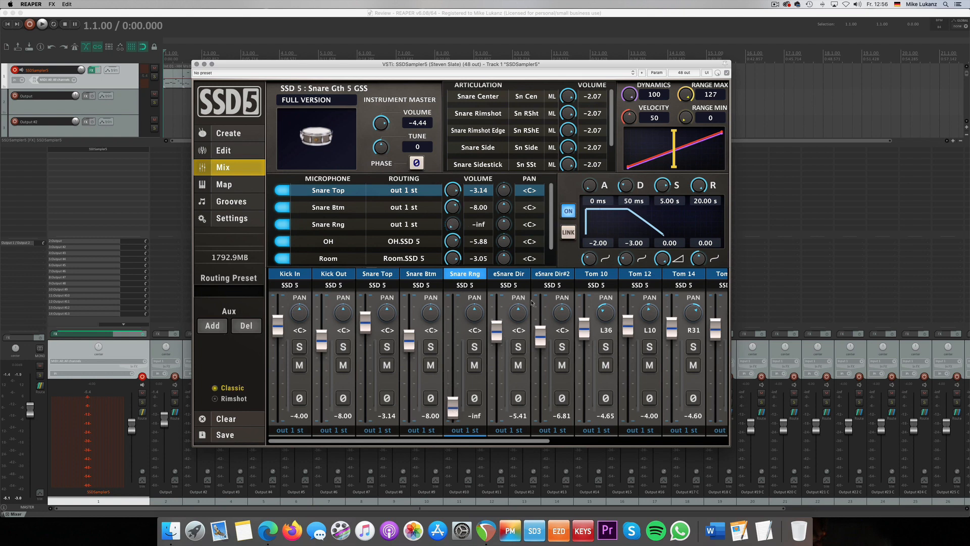
# Step: Select the B Snare Hybrid 04 layer and switch the kit to Rimshot mode
pyautogui.click(552, 273)
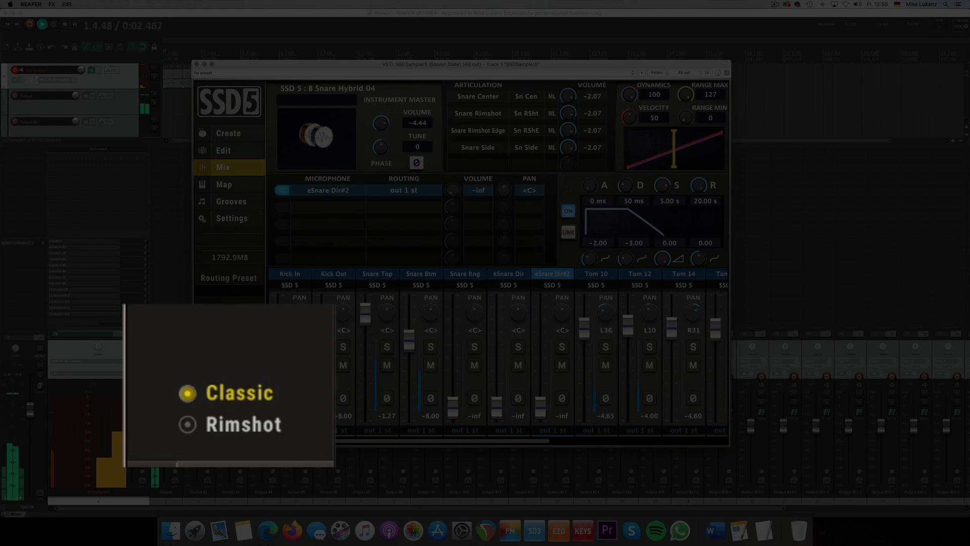
pyautogui.click(187, 426)
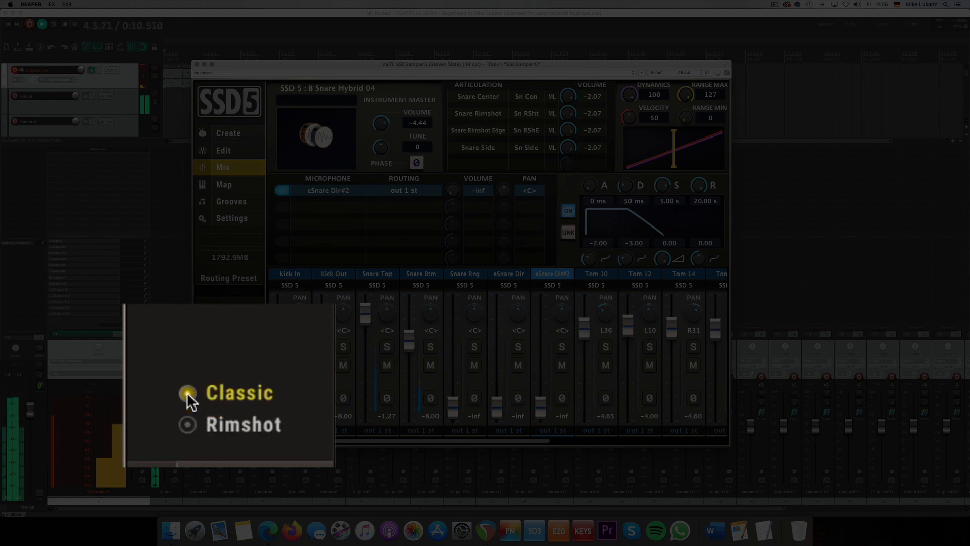
pyautogui.click(187, 424)
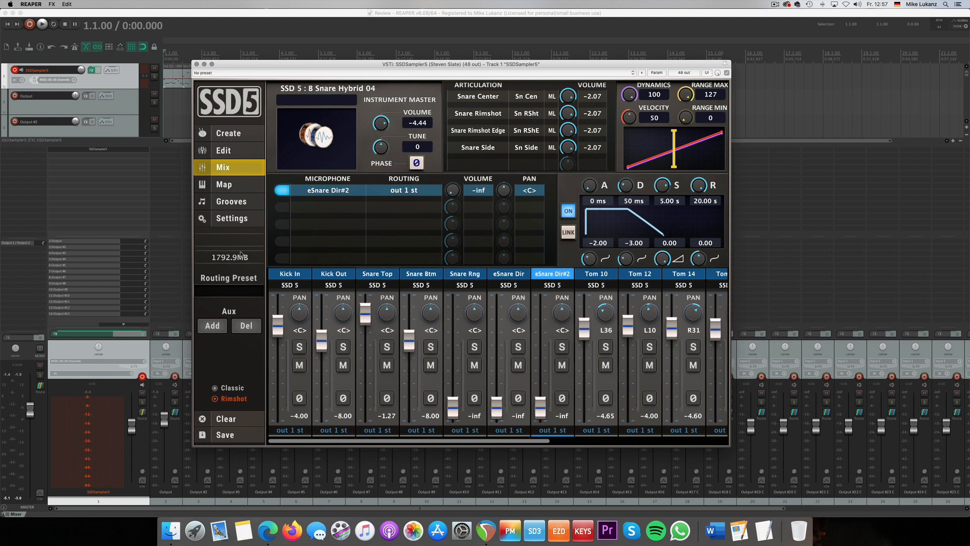
# Step: In the Create kit builder, target the B Snare Hybrid 04 slot and preview A Snare Sizzle from the OG One Shots snares
pyautogui.click(228, 134)
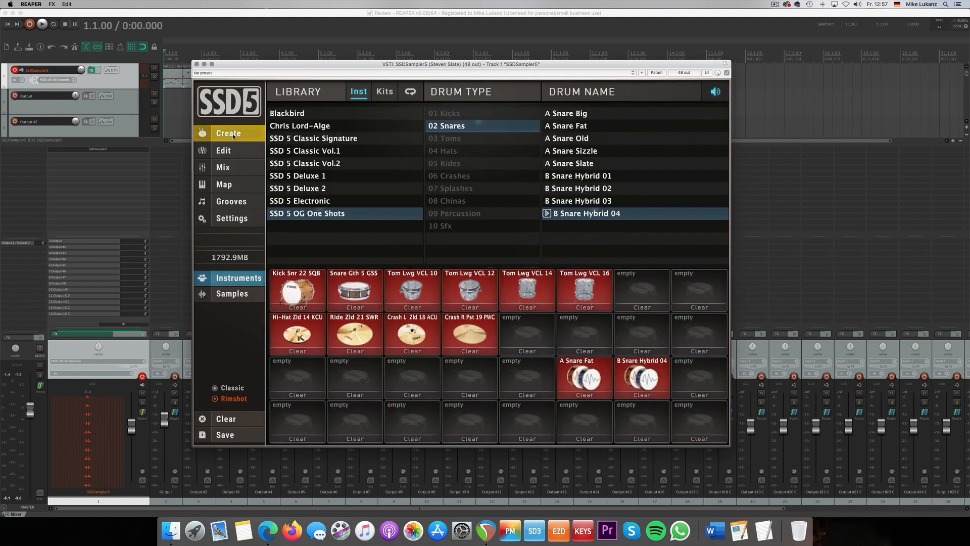
pyautogui.click(640, 377)
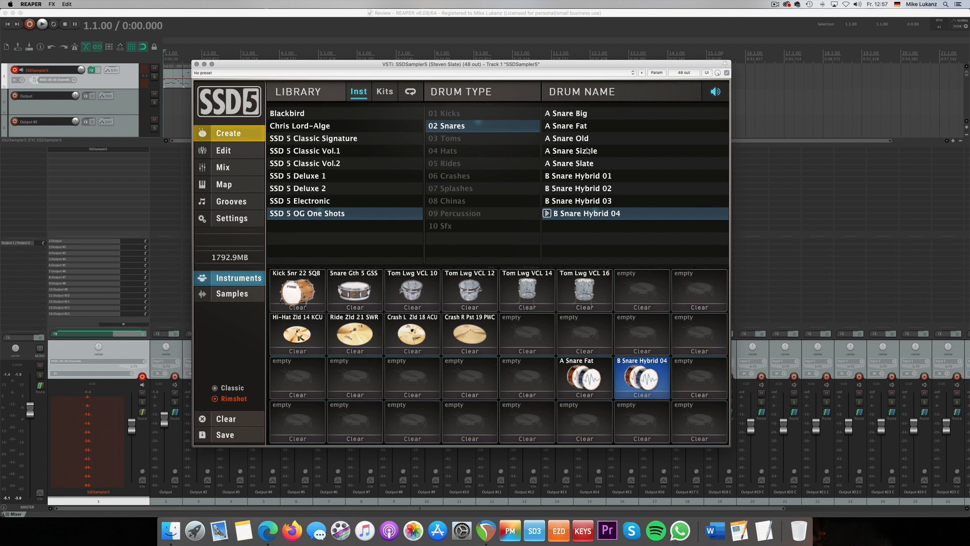
pyautogui.click(579, 150)
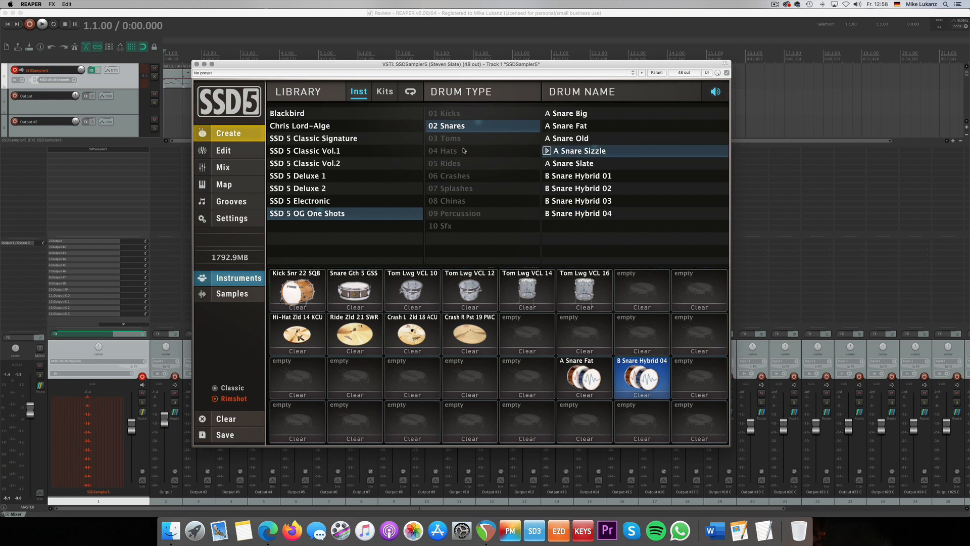